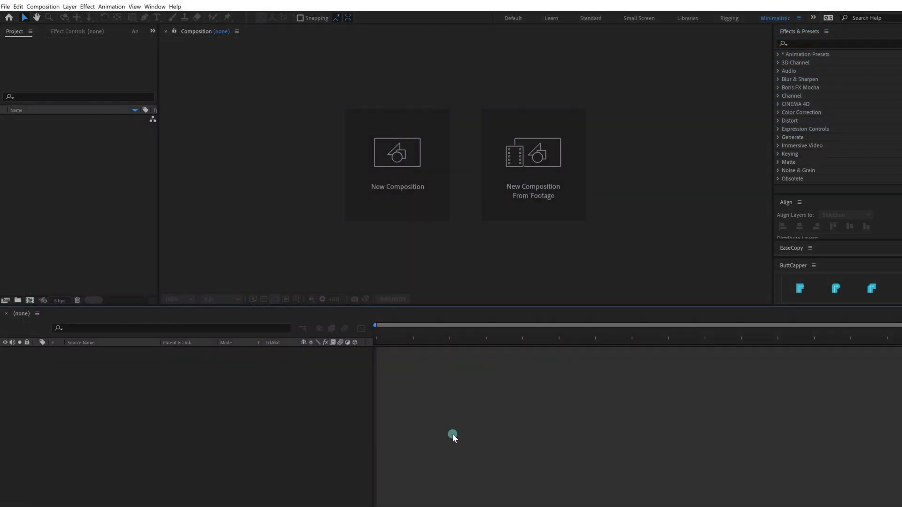
{"action": "mouse_move", "coordinate": [410, 221]}
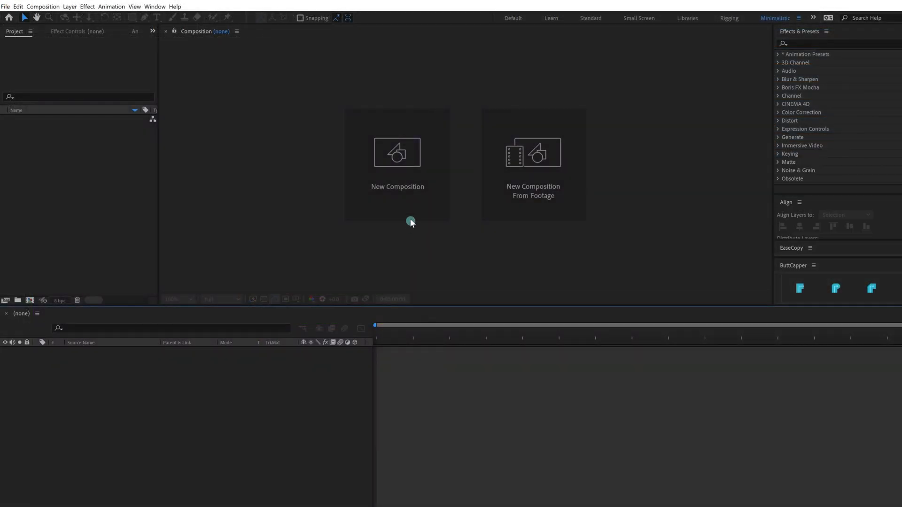
Start a new 1920×1080, 30 fps, 15-second composition named 'Page turn'.
{"action": "left_click", "coordinate": [397, 152]}
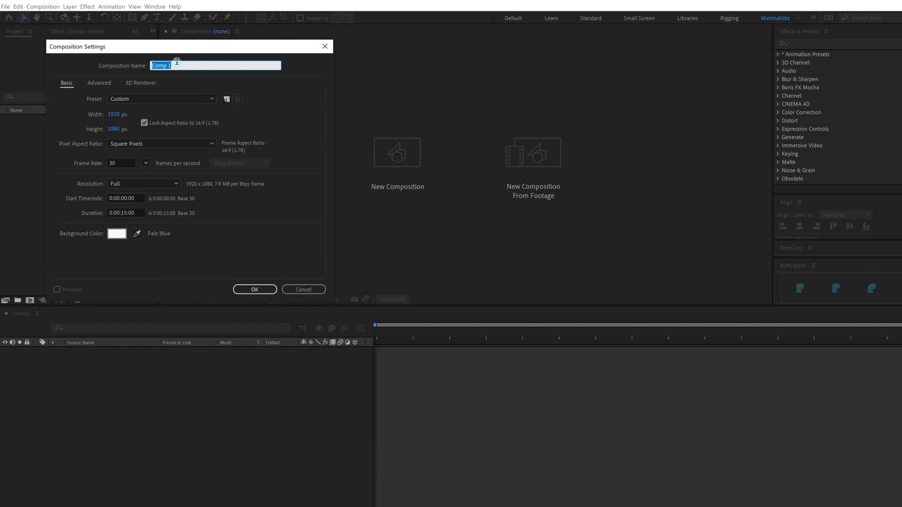
{"action": "type", "text": "Page turn"}
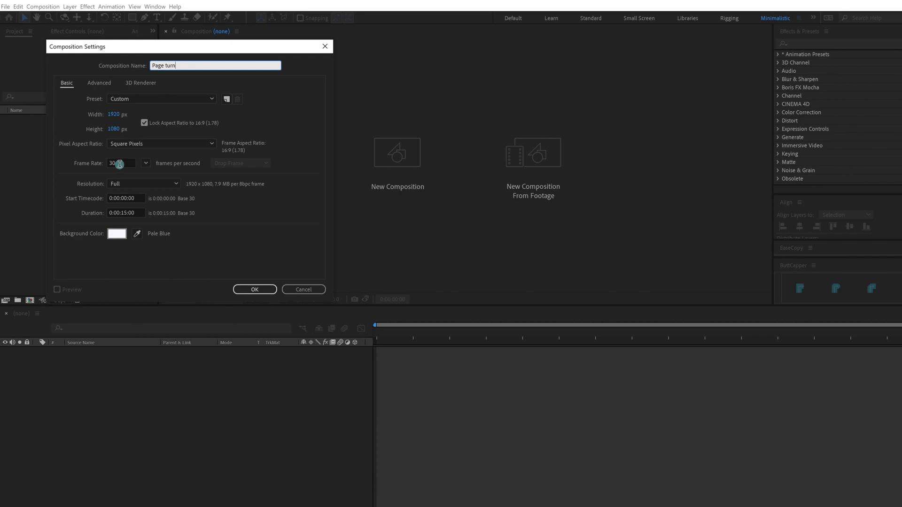
{"action": "mouse_move", "coordinate": [126, 224]}
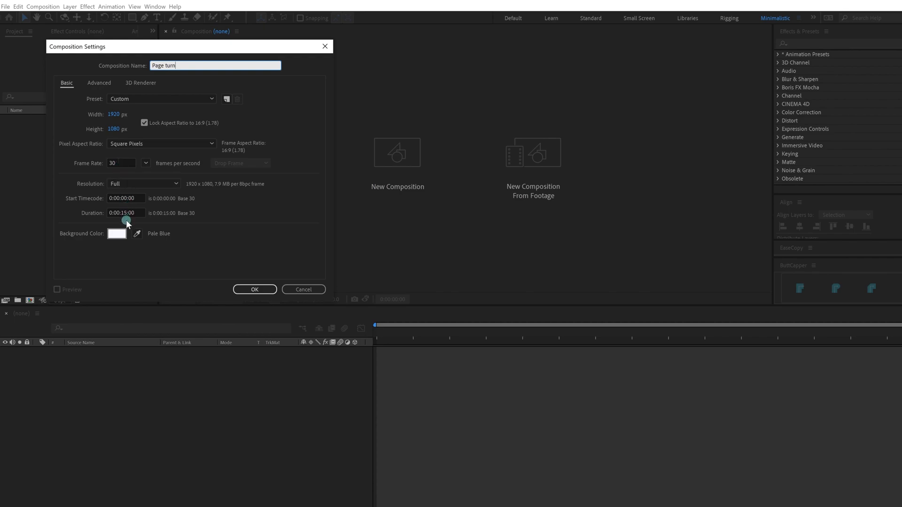
{"action": "mouse_move", "coordinate": [254, 290]}
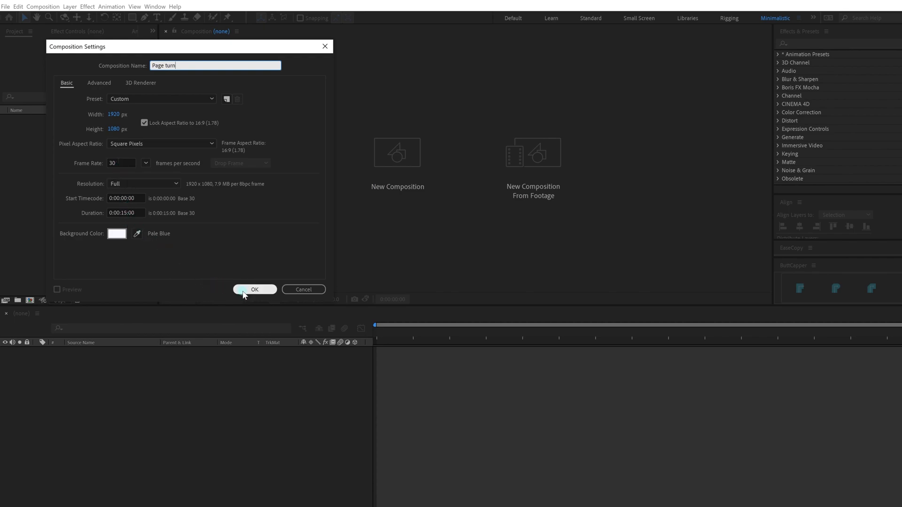
Import Book illustration as a Composition - Retain Layer Sizes into the Page turn composition.
{"action": "left_click", "coordinate": [254, 290]}
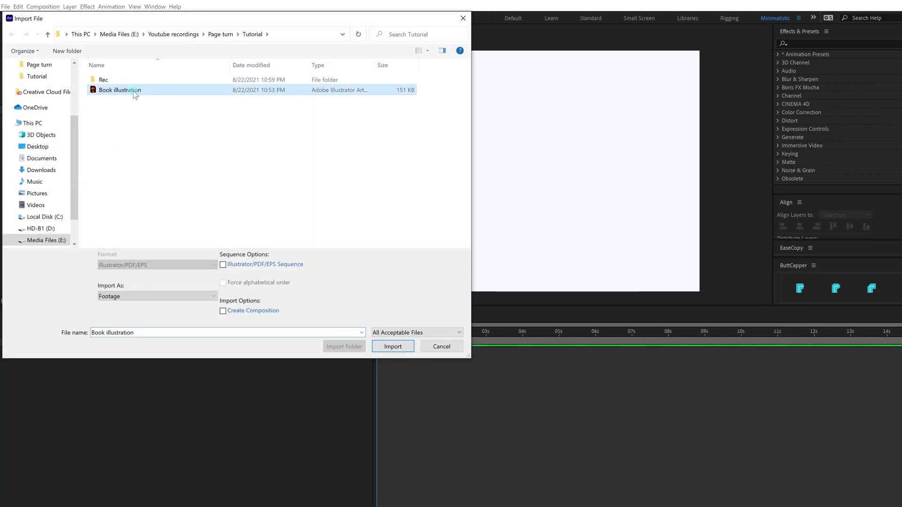
{"action": "left_click", "coordinate": [157, 296]}
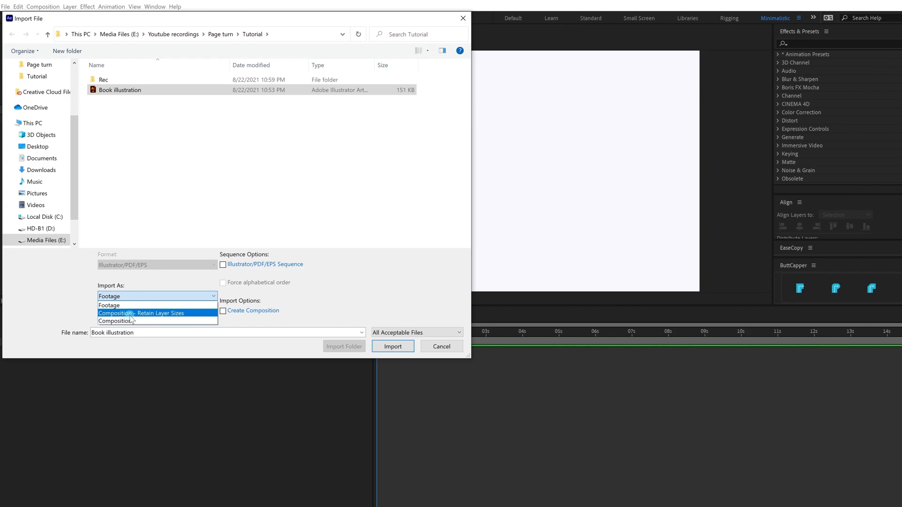
{"action": "left_click", "coordinate": [141, 313]}
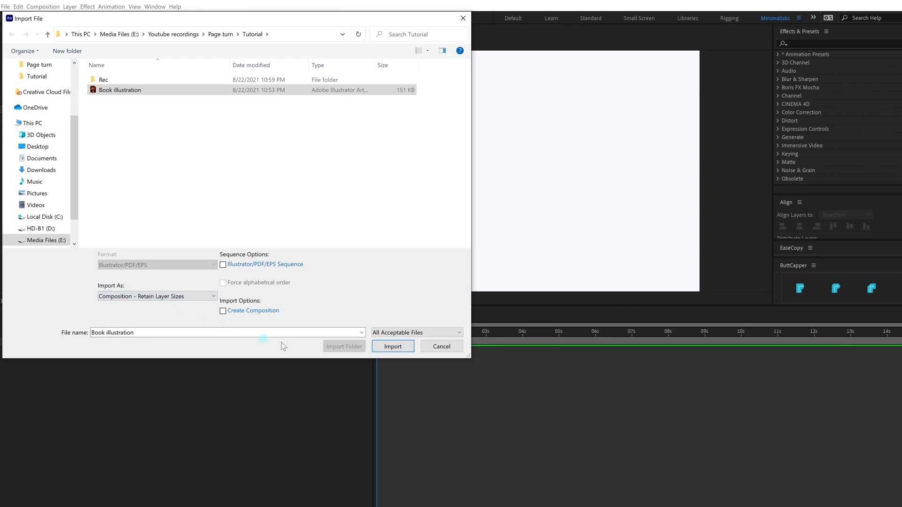
{"action": "left_click", "coordinate": [392, 346]}
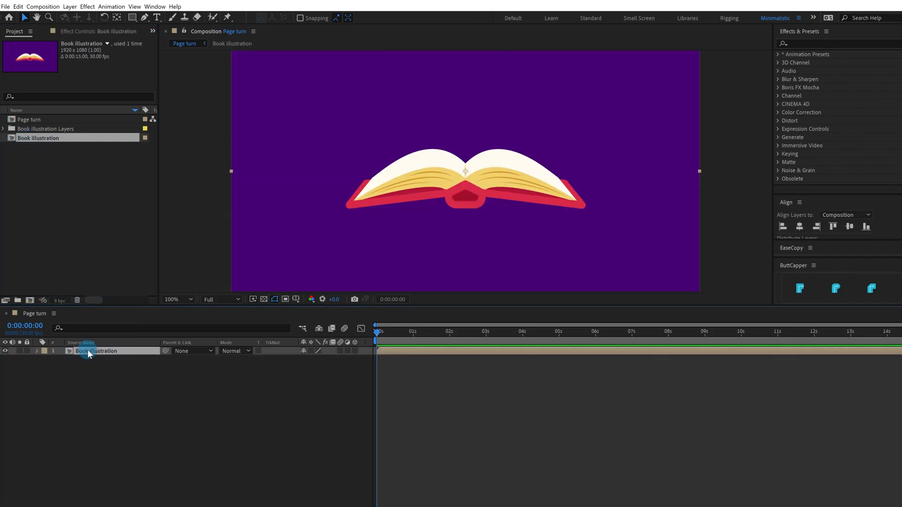
Open Book illustration, lock static layers, and convert Page to turn into a shape layer.
{"action": "double_click", "coordinate": [95, 351]}
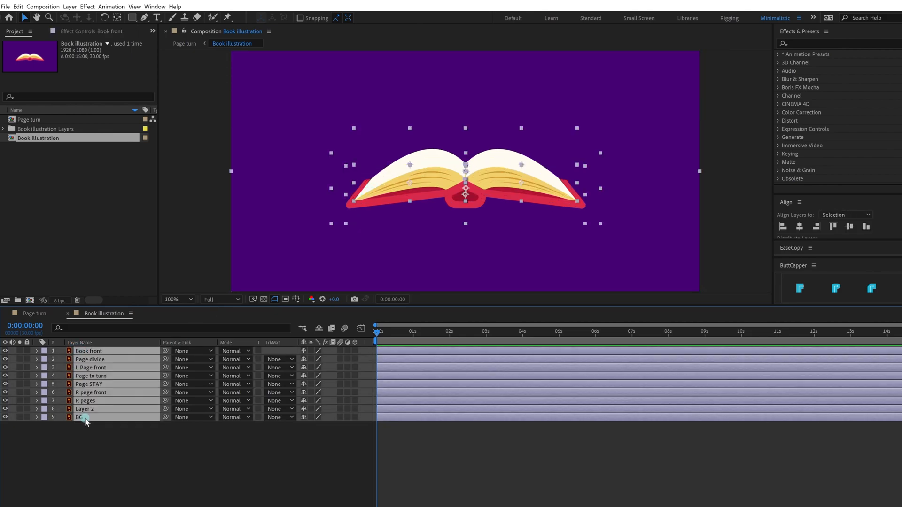
{"action": "left_click", "coordinate": [90, 376]}
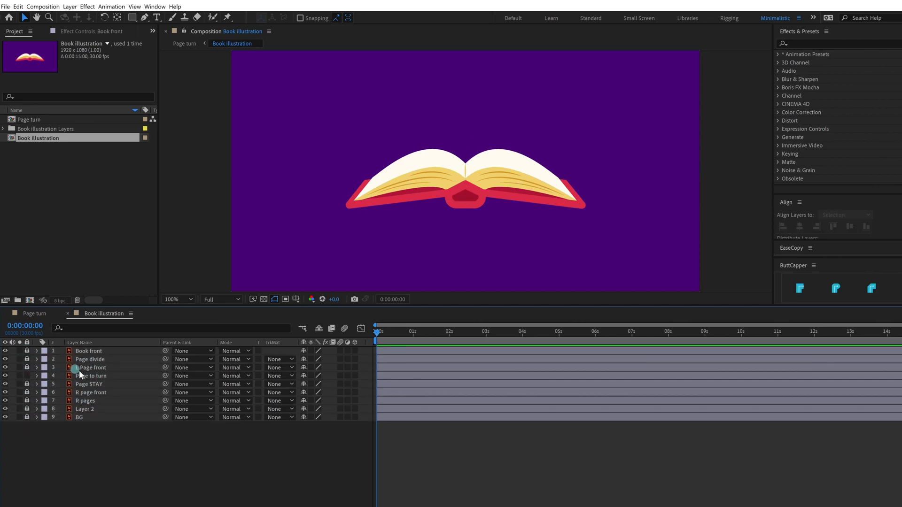
{"action": "left_click", "coordinate": [90, 375]}
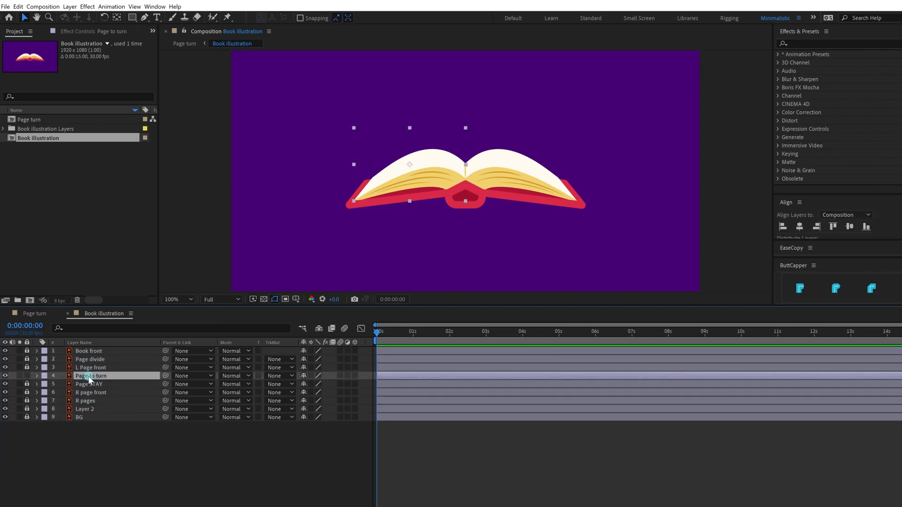
{"action": "right_click", "coordinate": [90, 375]}
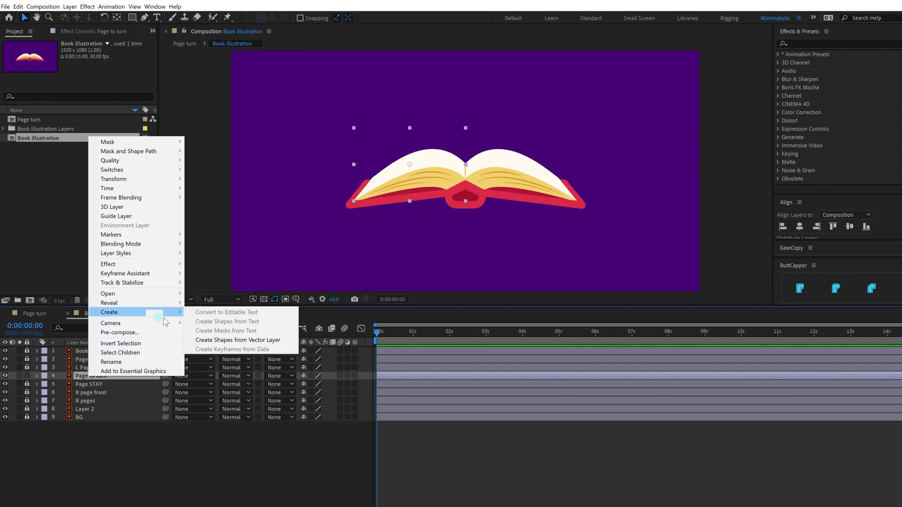
{"action": "left_click", "coordinate": [238, 340]}
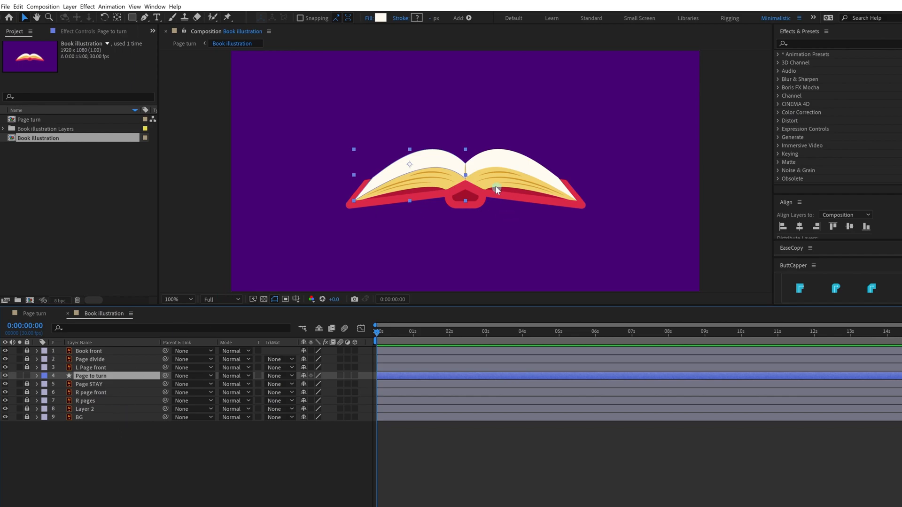
Drag Page to turn's anchor point onto the spine using the Pan Behind tool.
{"action": "left_click", "coordinate": [116, 17]}
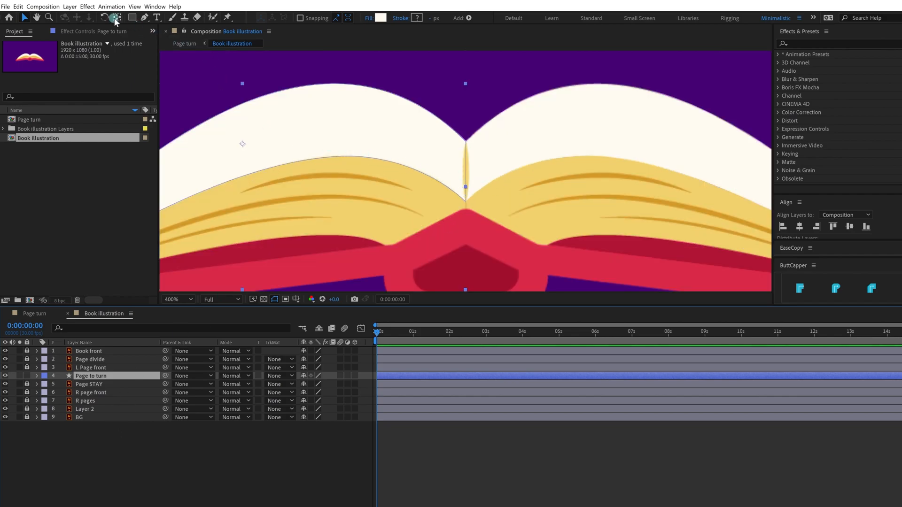
{"action": "mouse_move", "coordinate": [233, 136]}
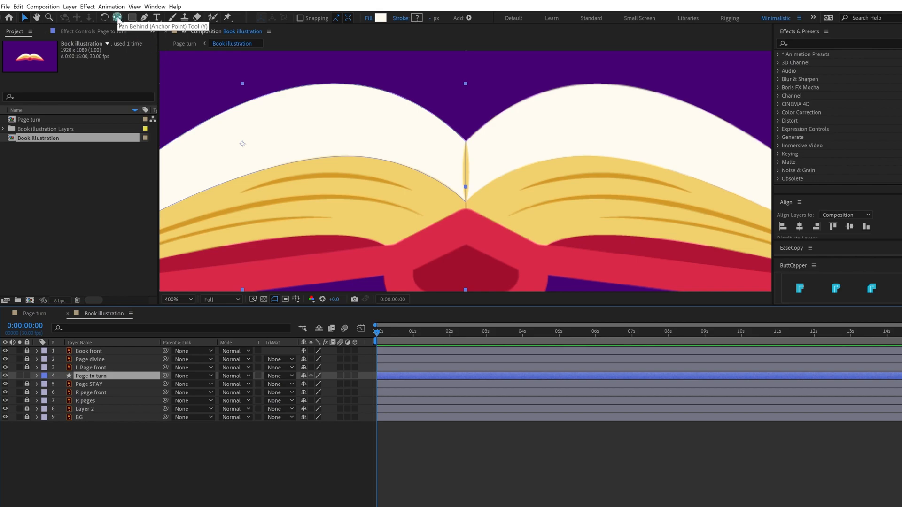
{"action": "mouse_move", "coordinate": [218, 151]}
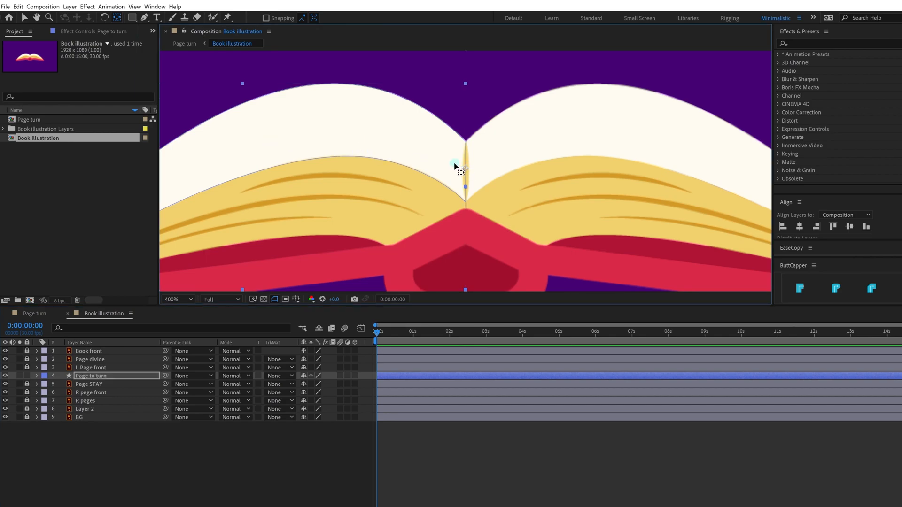
{"action": "left_click", "coordinate": [176, 300]}
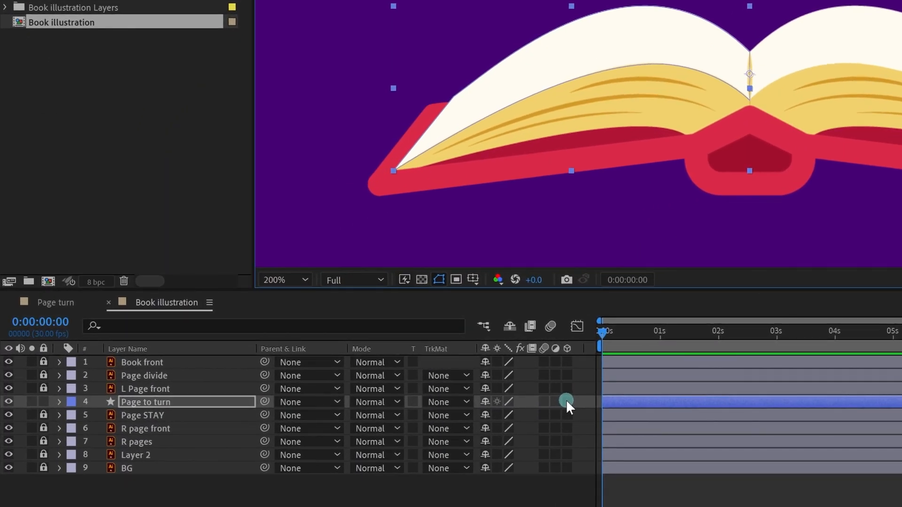
Make Page to turn 3D and set a starting Z Rotation keyframe at 0s.
{"action": "left_click", "coordinate": [567, 400]}
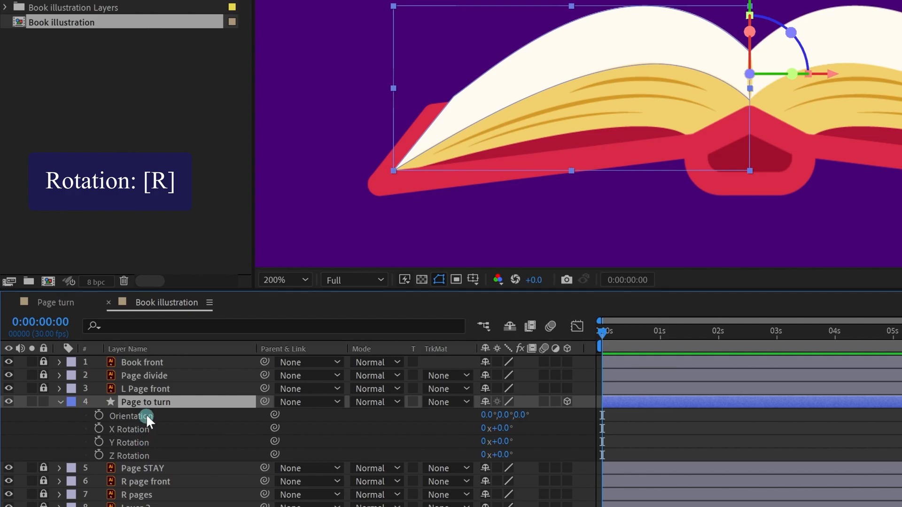
{"action": "mouse_move", "coordinate": [150, 455]}
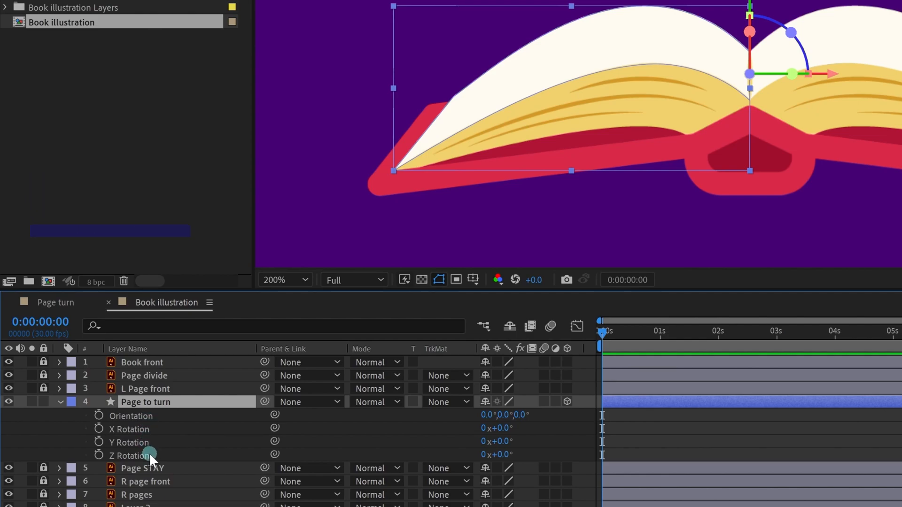
{"action": "mouse_move", "coordinate": [97, 455]}
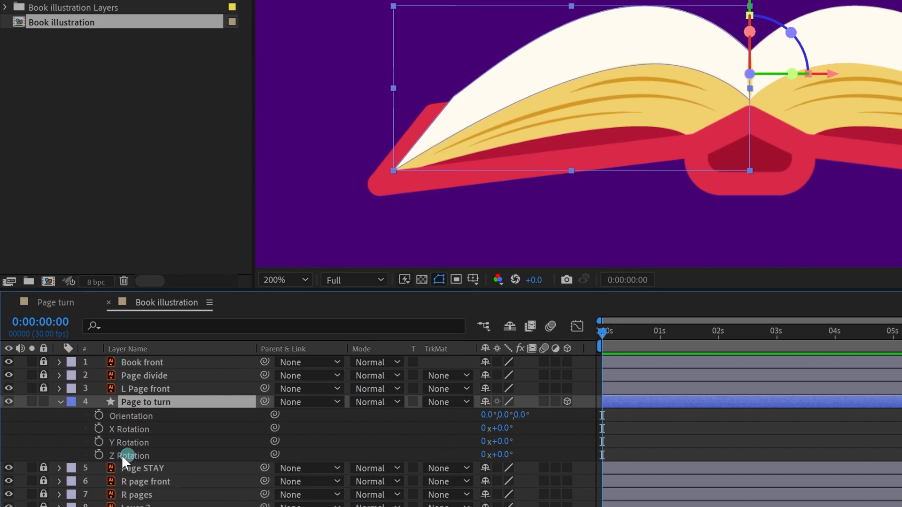
{"action": "left_click", "coordinate": [99, 456]}
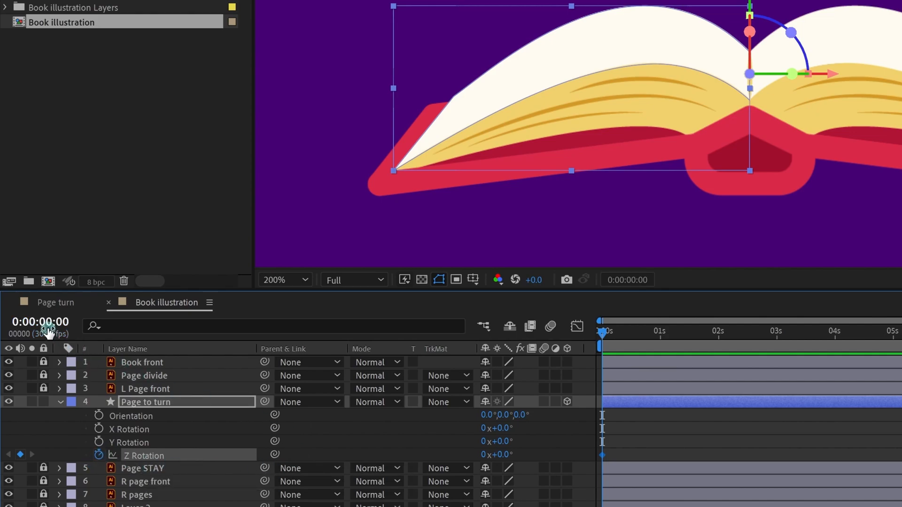
{"action": "mouse_move", "coordinate": [40, 321]}
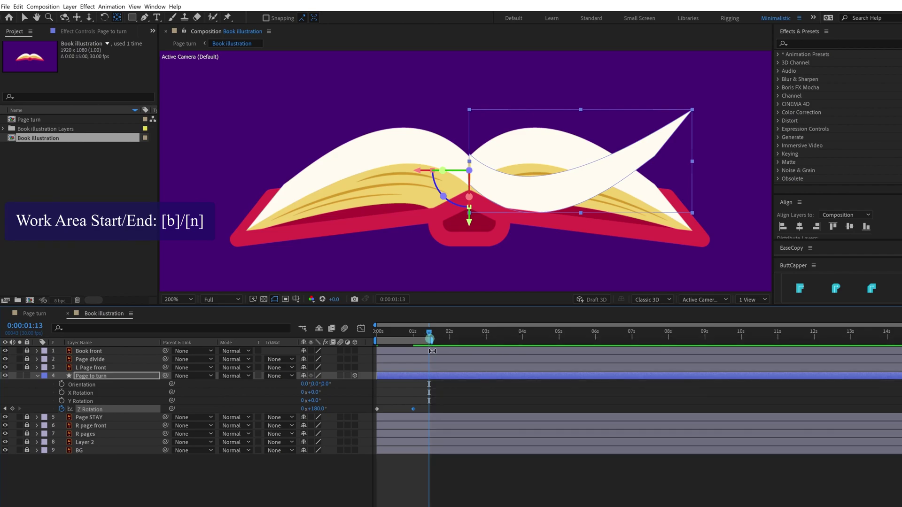
{"action": "mouse_move", "coordinate": [428, 333]}
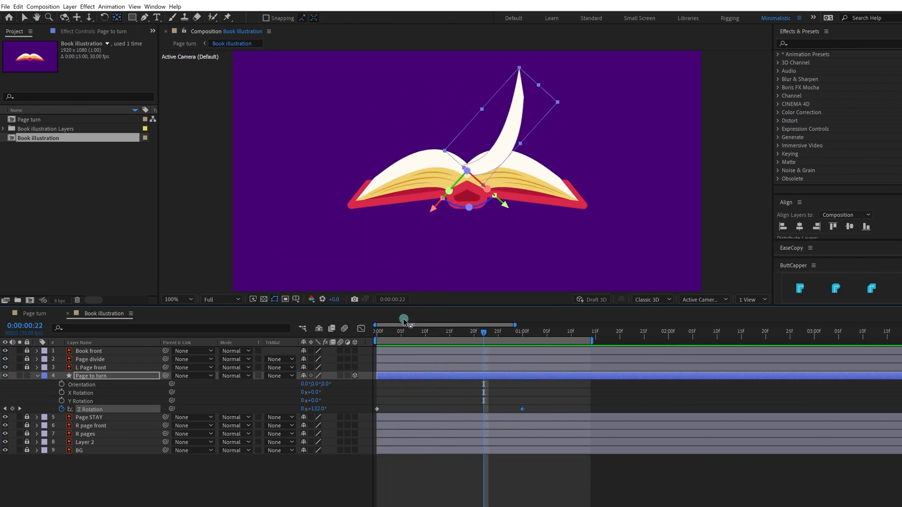
Apply Easy Ease (F9) to both Z Rotation keyframes and preview the page flip.
{"action": "left_click", "coordinate": [378, 330]}
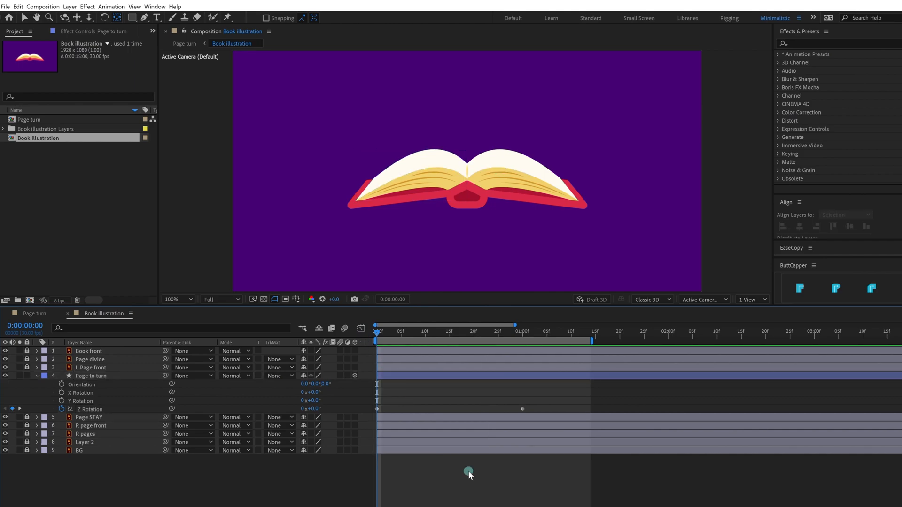
{"action": "mouse_move", "coordinate": [459, 477]}
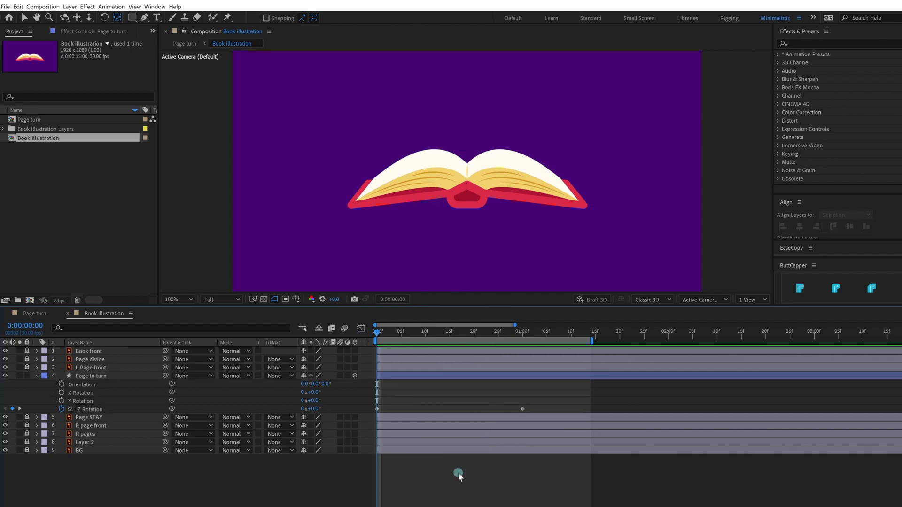
{"action": "left_click", "coordinate": [89, 409]}
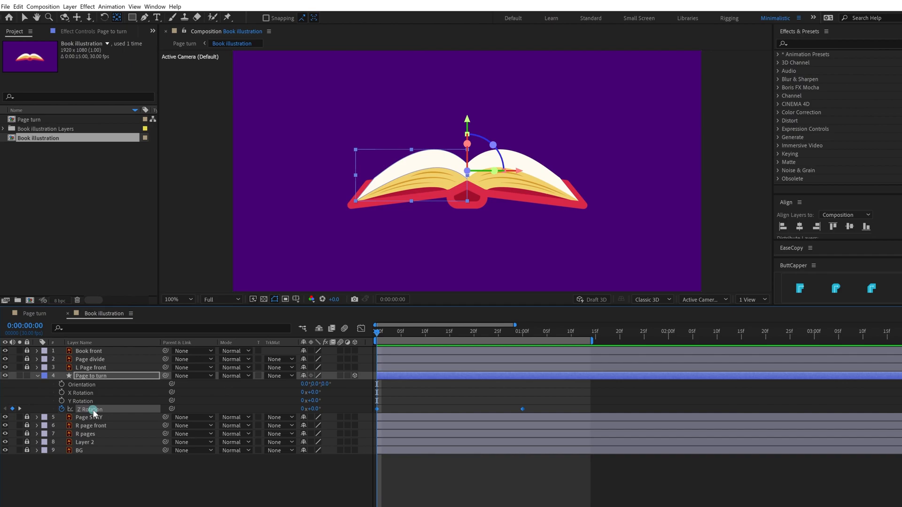
{"action": "key", "text": "f9"}
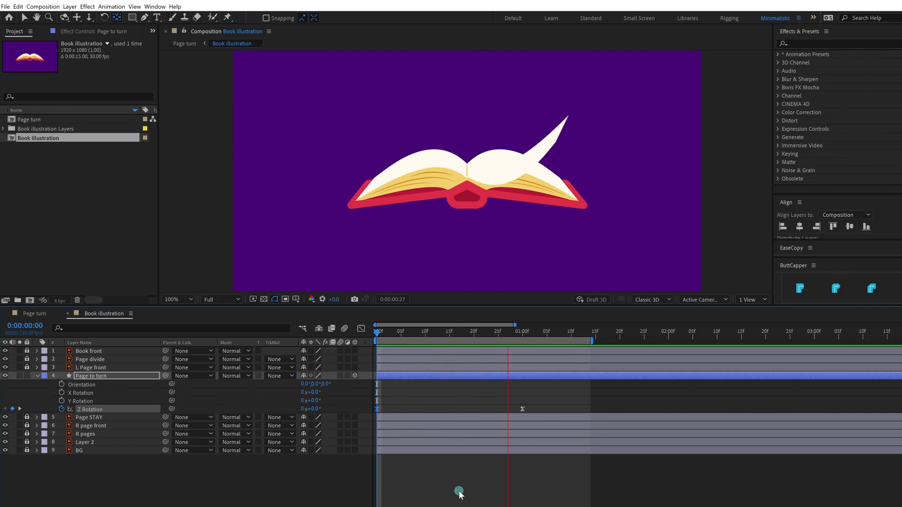
{"action": "left_click", "coordinate": [566, 331]}
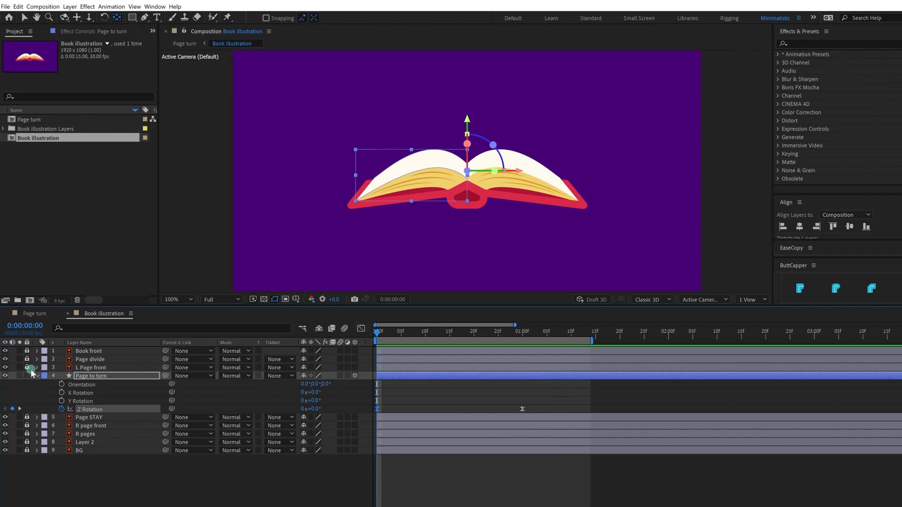
Reveal Contents > Group 1 > Path 1 and select the page's spine corner point.
{"action": "left_click", "coordinate": [36, 376]}
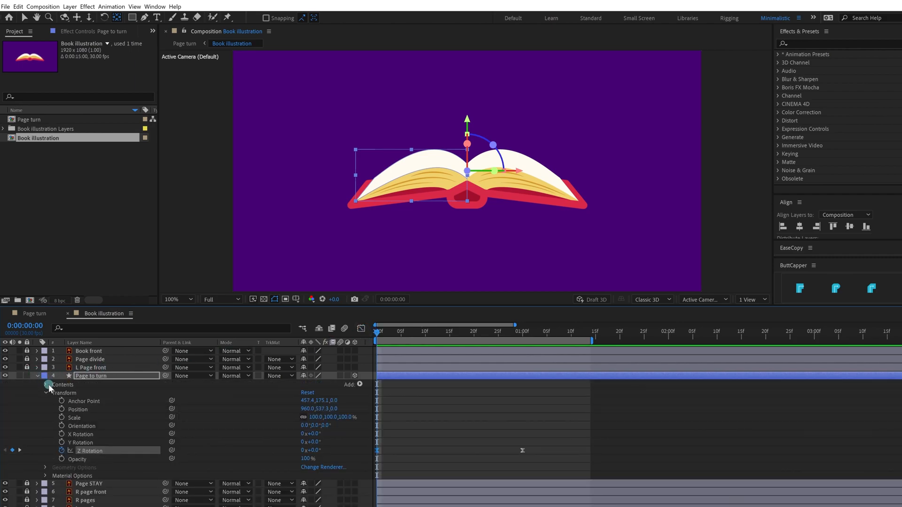
{"action": "left_click", "coordinate": [48, 384]}
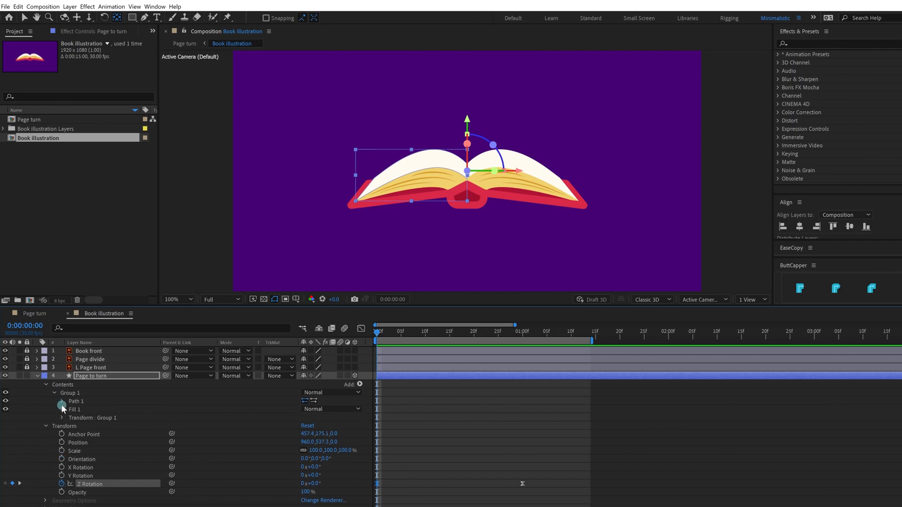
{"action": "left_click", "coordinate": [62, 401]}
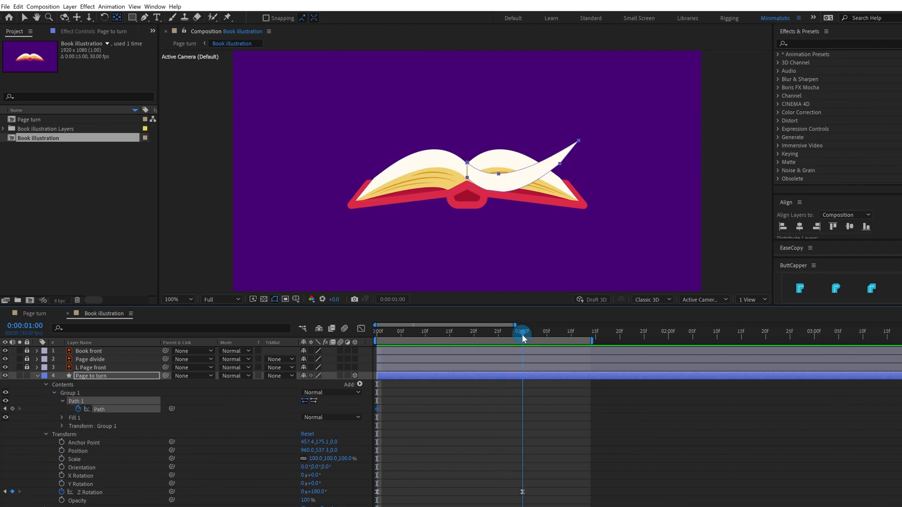
{"action": "left_click", "coordinate": [175, 300]}
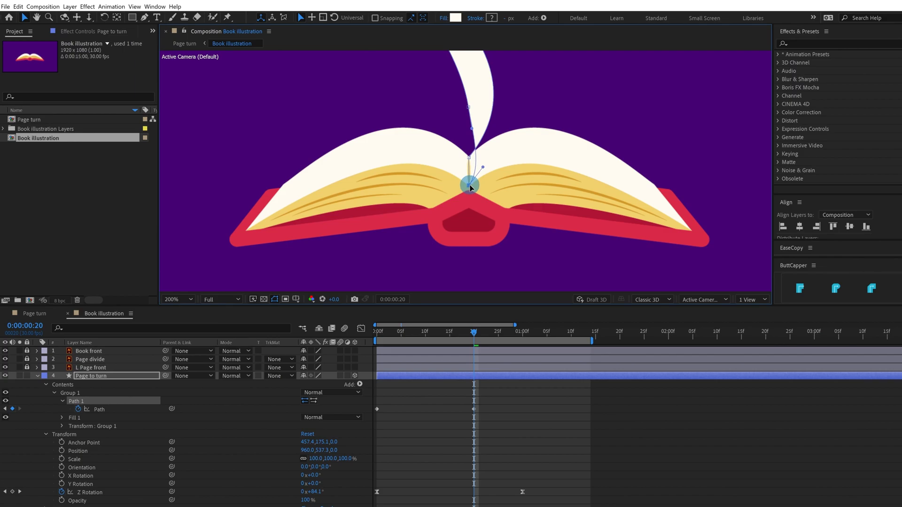
{"action": "left_click", "coordinate": [176, 299]}
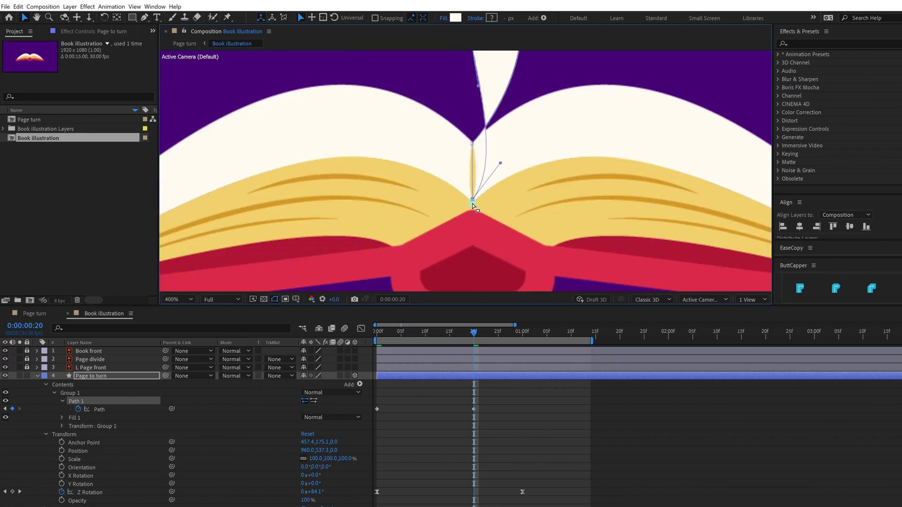
Reshape the page path to curve mid-turn and lie flat at one second.
{"action": "left_click", "coordinate": [172, 299]}
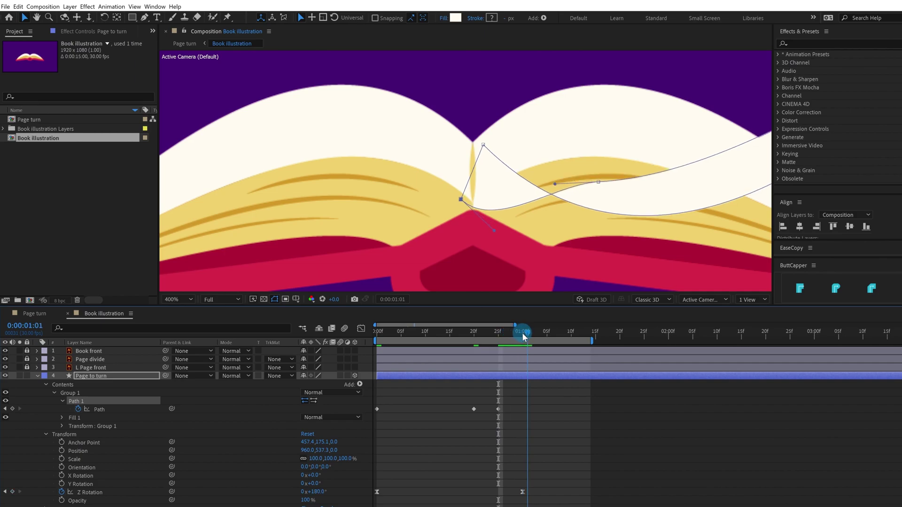
{"action": "left_click", "coordinate": [523, 331]}
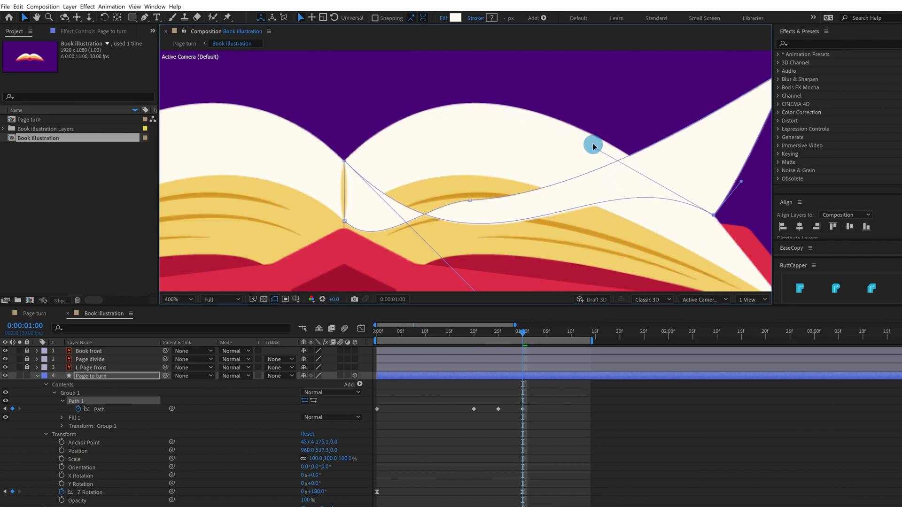
{"action": "left_click", "coordinate": [176, 299]}
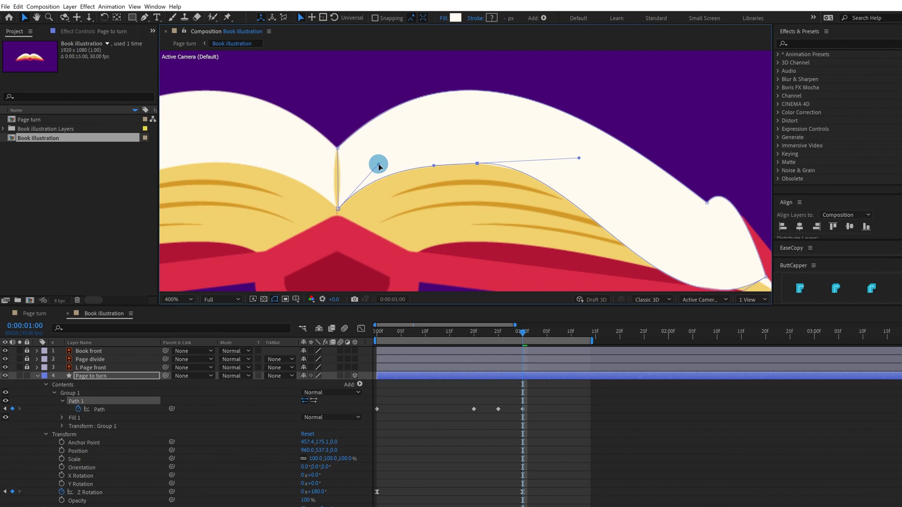
{"action": "left_click", "coordinate": [188, 300]}
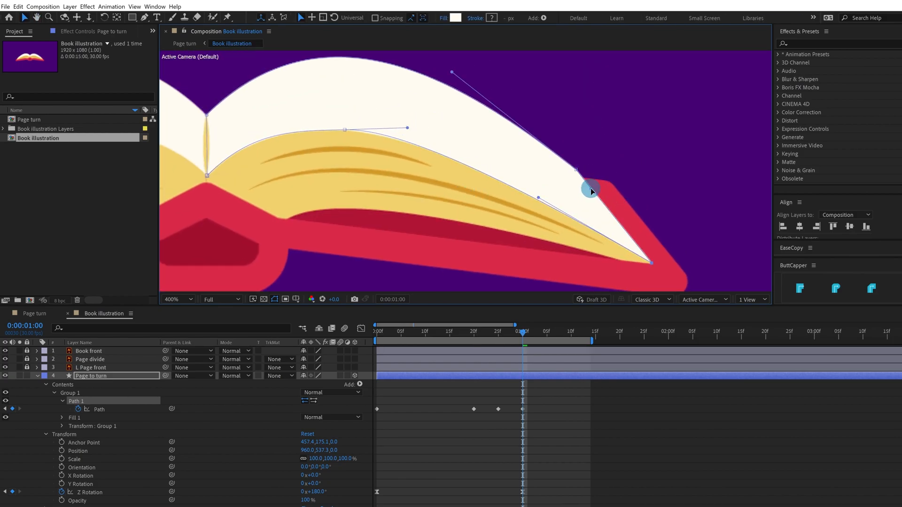
{"action": "left_click", "coordinate": [190, 299]}
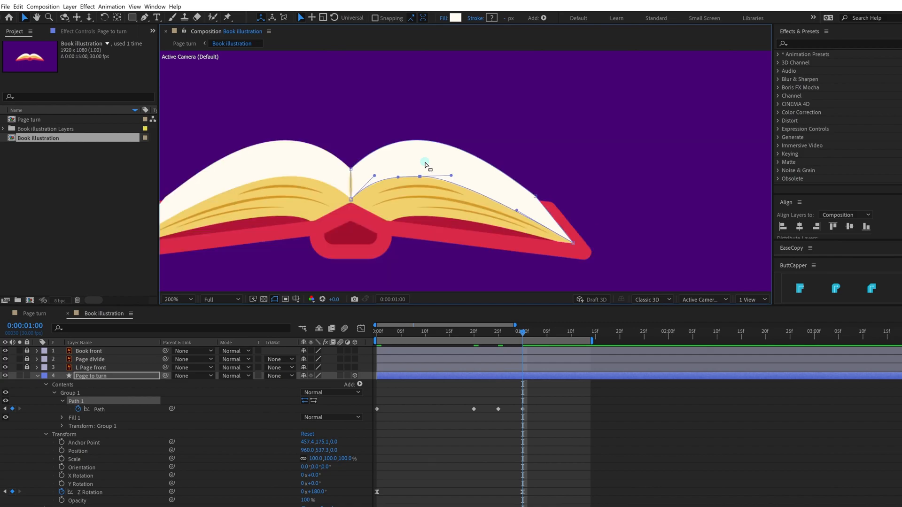
Add path keyframes at intermediate frames, including frame 10, bending the page smoothly.
{"action": "left_click", "coordinate": [357, 329]}
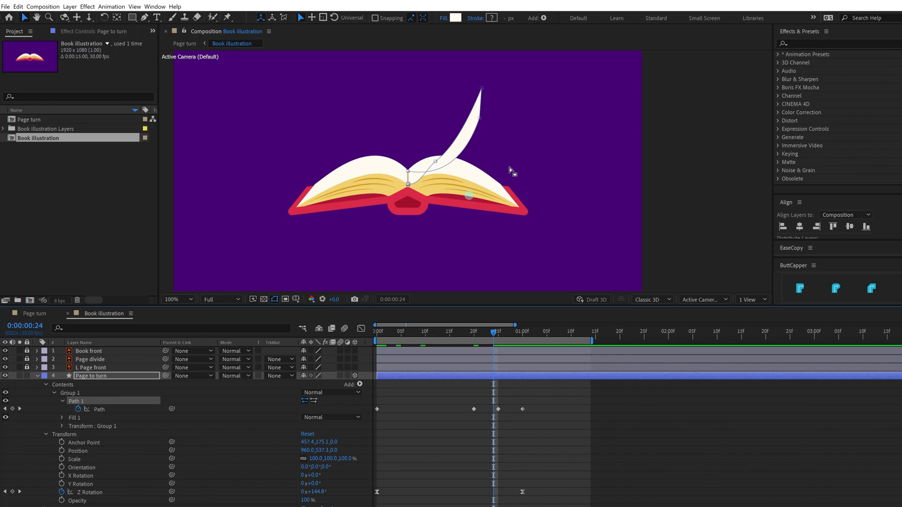
{"action": "left_click", "coordinate": [172, 299]}
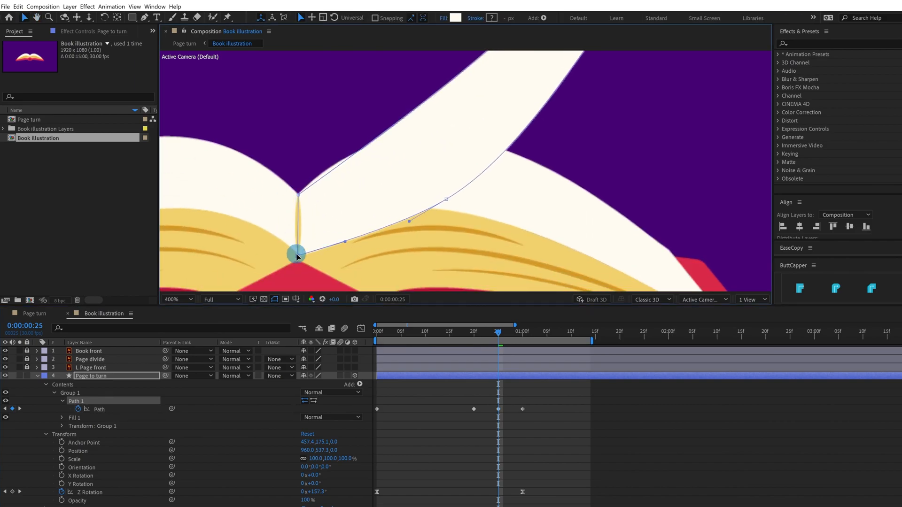
{"action": "left_click", "coordinate": [174, 299]}
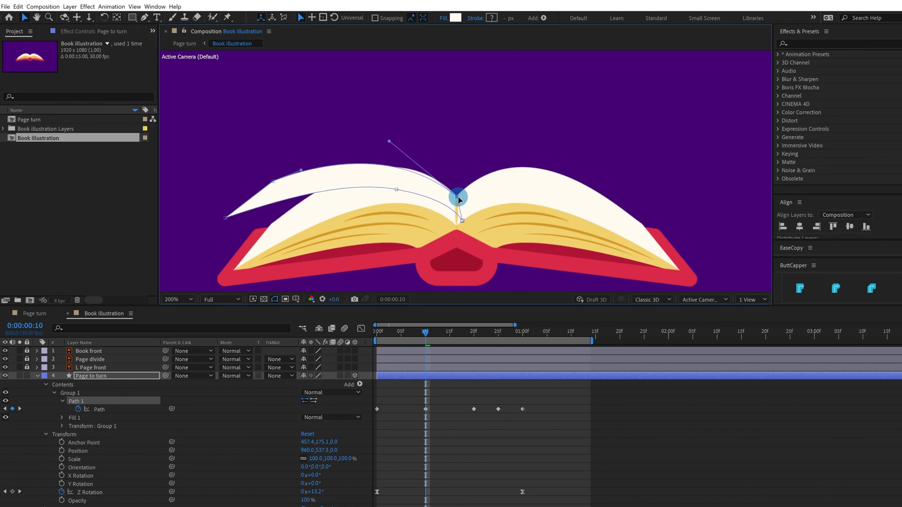
{"action": "left_click", "coordinate": [174, 299]}
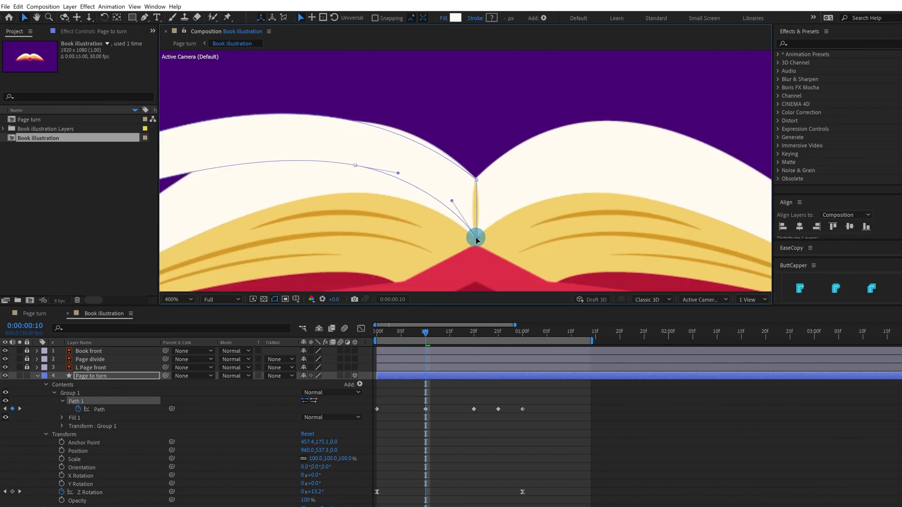
{"action": "left_click", "coordinate": [189, 300]}
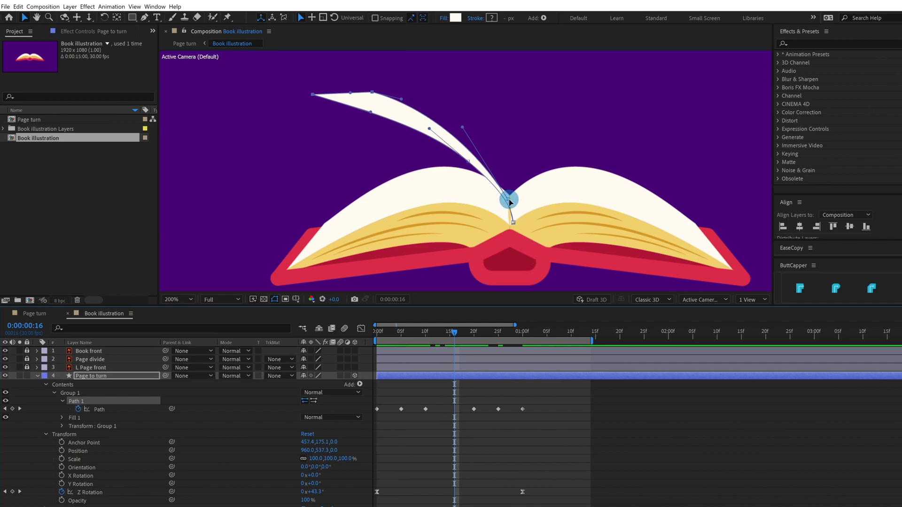
Reshape the page path at frames 16, 20 and 22 into an S-shaped bend.
{"action": "left_click", "coordinate": [176, 299]}
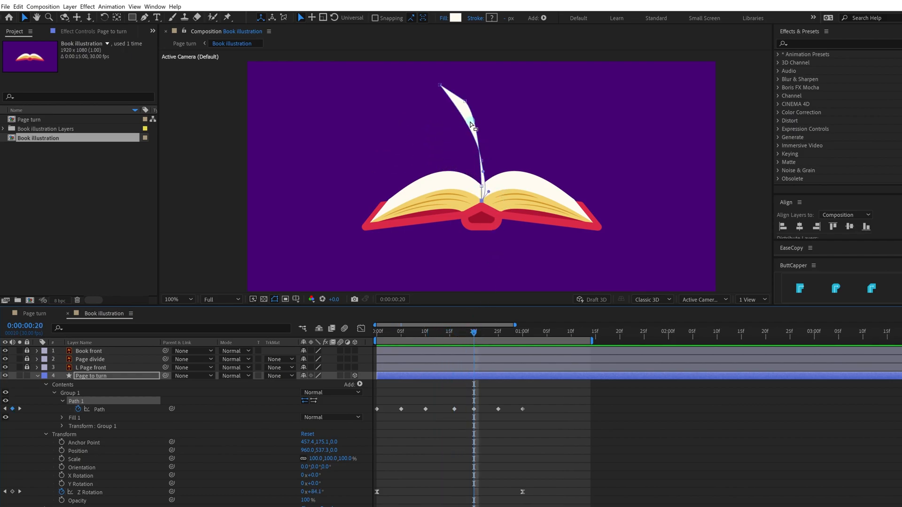
{"action": "left_click", "coordinate": [175, 299]}
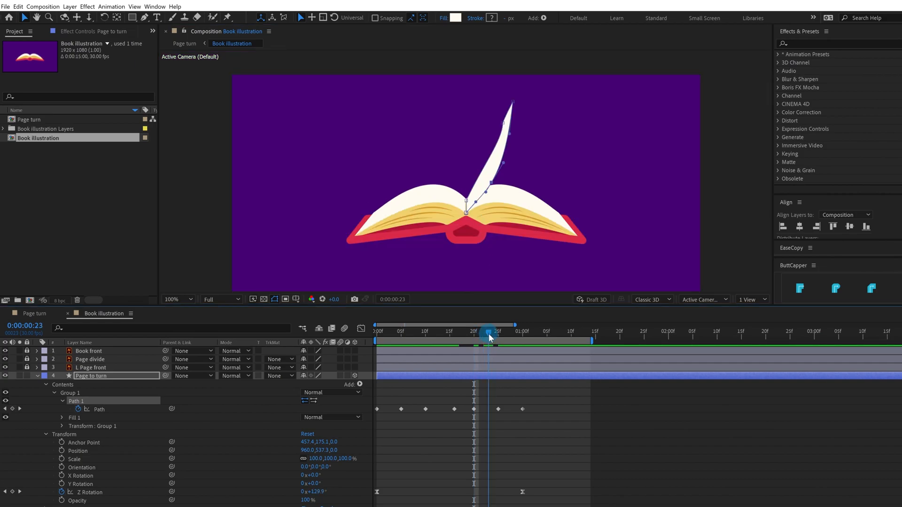
{"action": "left_click", "coordinate": [484, 325]}
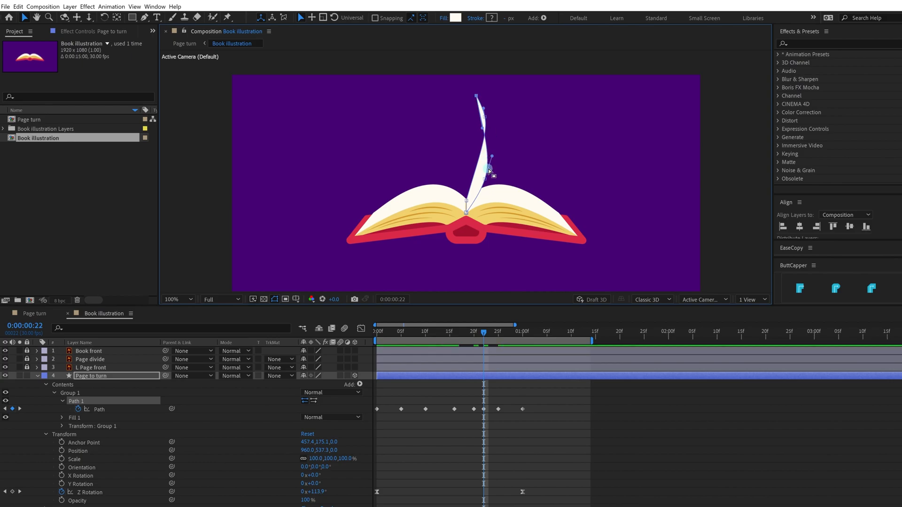
{"action": "left_click", "coordinate": [191, 299]}
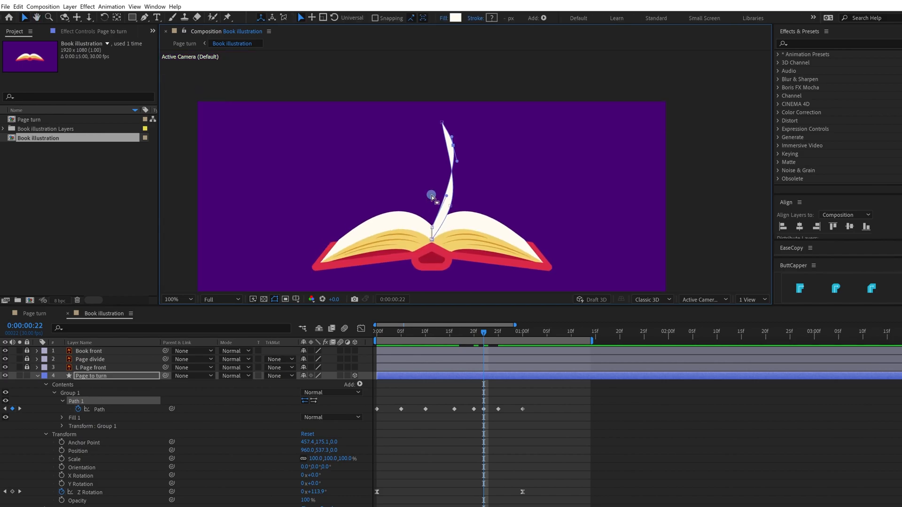
{"action": "left_click", "coordinate": [193, 300]}
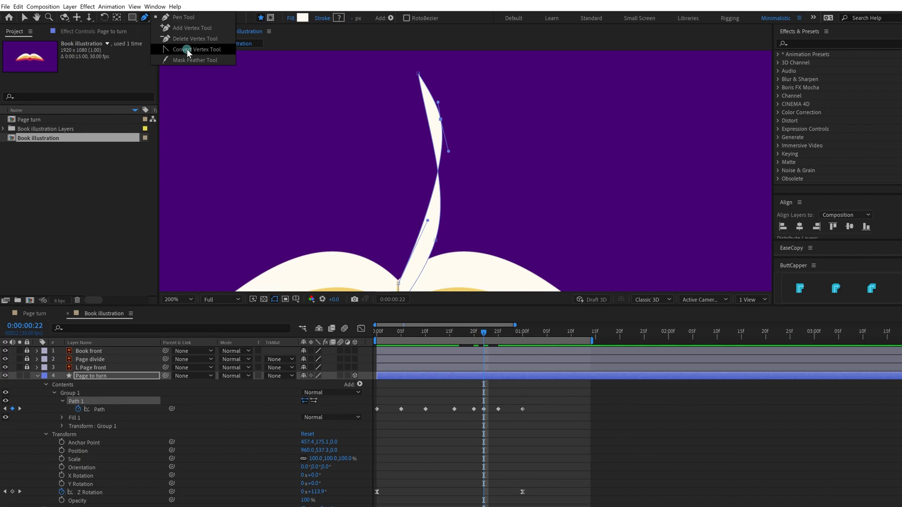
{"action": "left_click", "coordinate": [186, 49]}
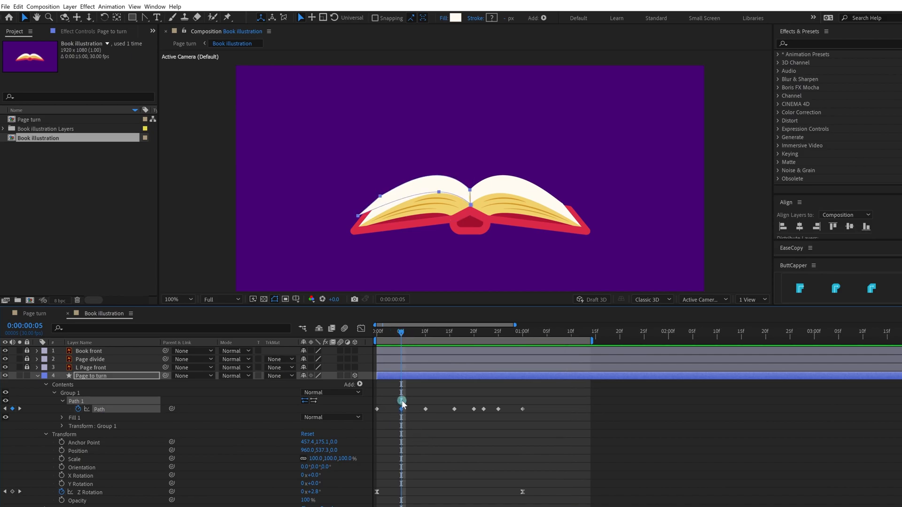
Smooth the frame-5 page curve by dragging spine and edge points, then view the whole book.
{"action": "left_click", "coordinate": [192, 299]}
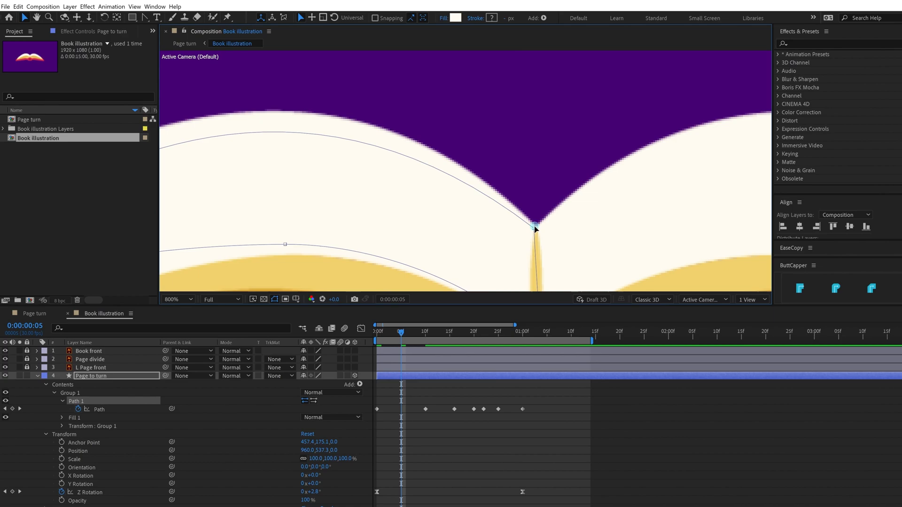
{"action": "left_click", "coordinate": [173, 299]}
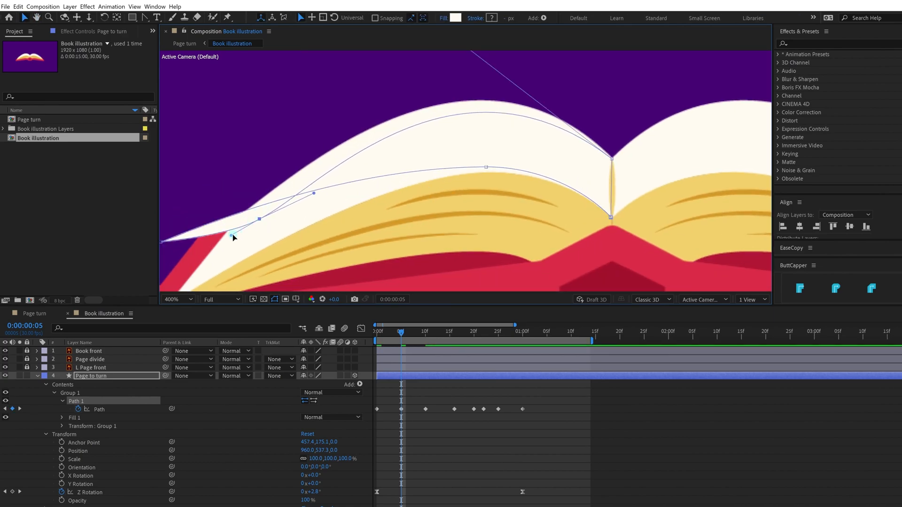
{"action": "left_click", "coordinate": [190, 299]}
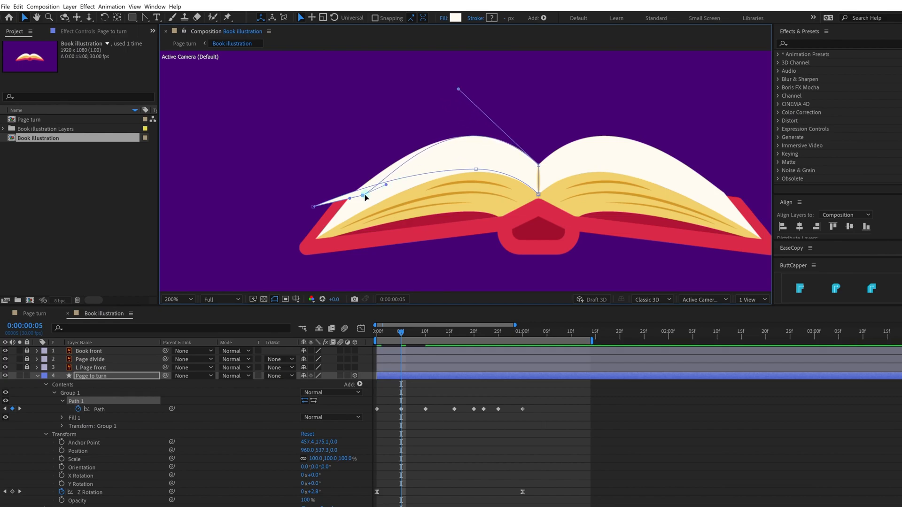
{"action": "left_click_drag", "start_coordinate": [366, 198], "coordinate": [385, 194]}
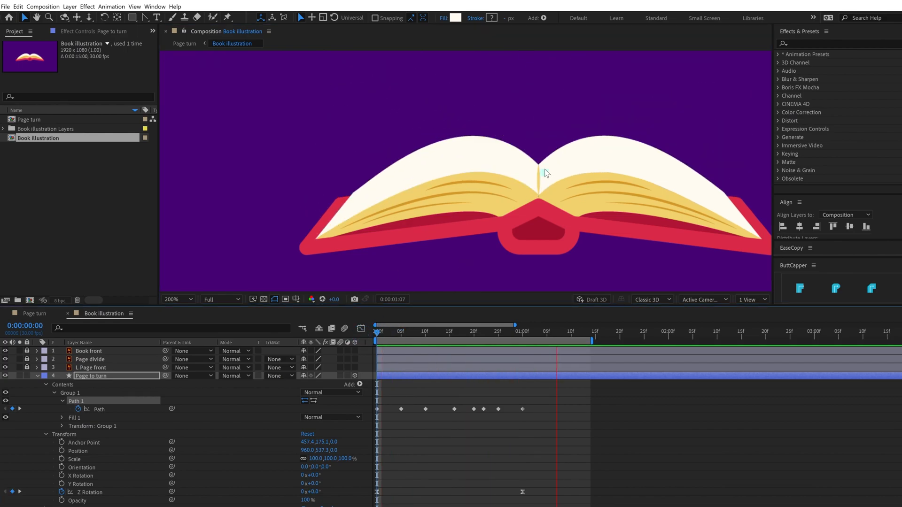
{"action": "left_click", "coordinate": [172, 299]}
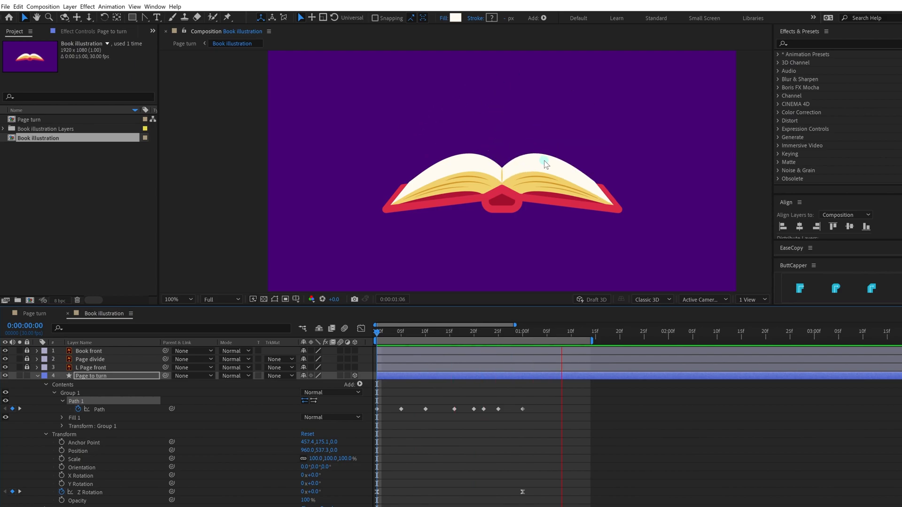
Reshape Path 1 at frames 18, 22 and 27 so the page arcs over the spine.
{"action": "left_click", "coordinate": [425, 331]}
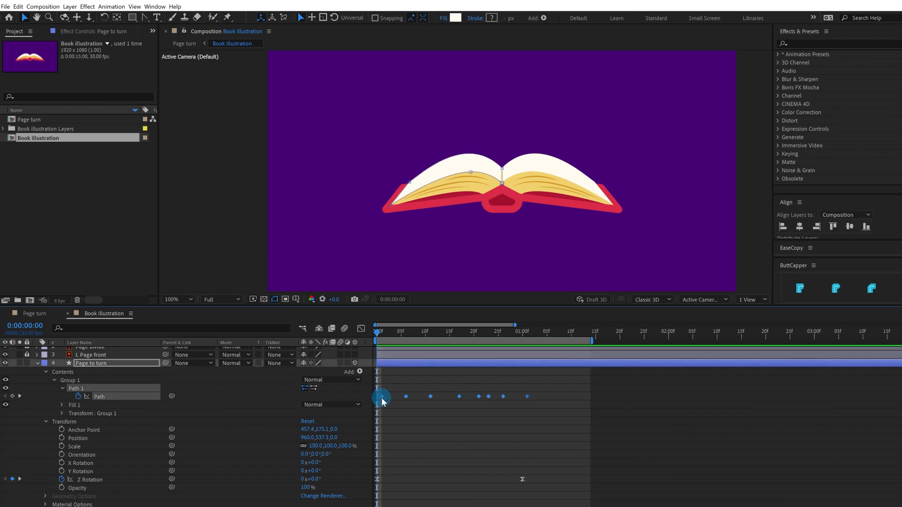
{"action": "mouse_move", "coordinate": [381, 397]}
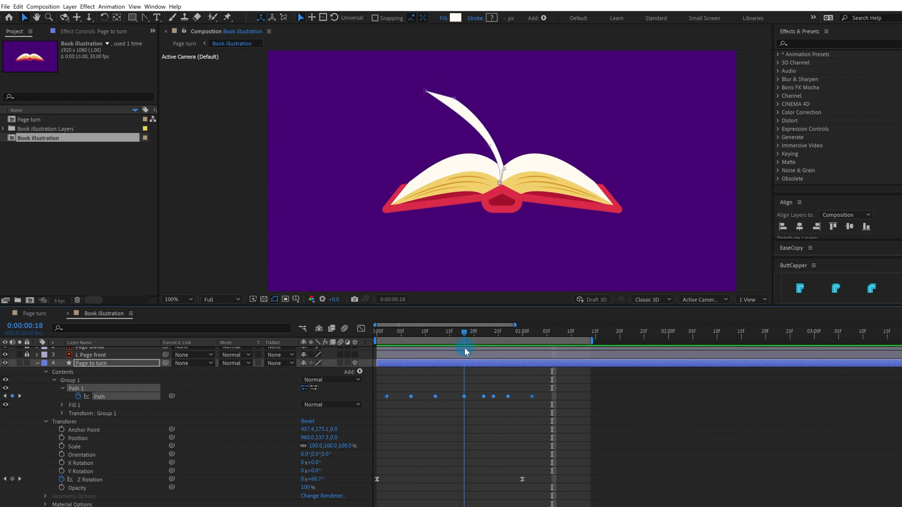
{"action": "left_click", "coordinate": [189, 299]}
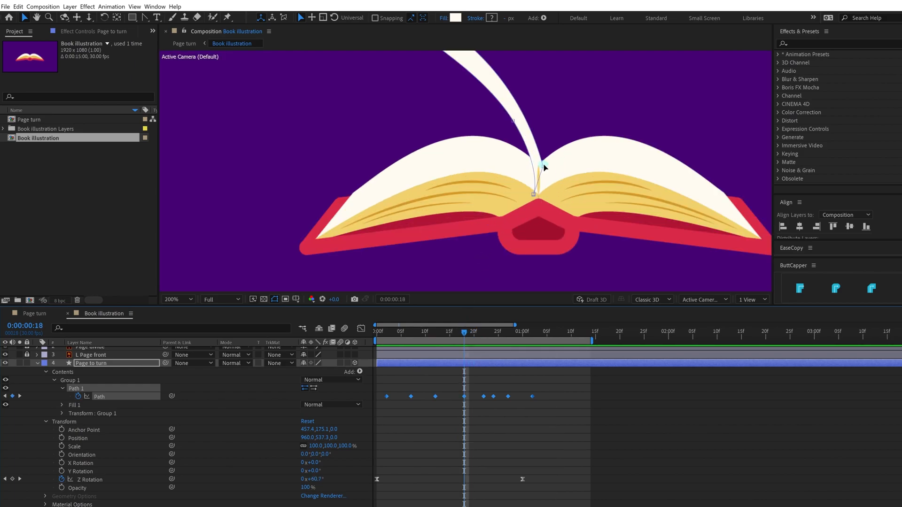
{"action": "left_click", "coordinate": [172, 299]}
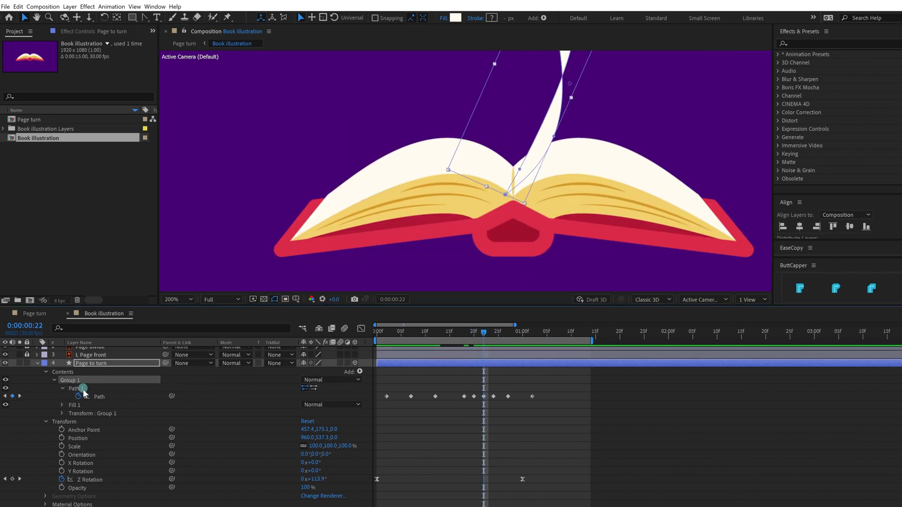
{"action": "left_click", "coordinate": [170, 299]}
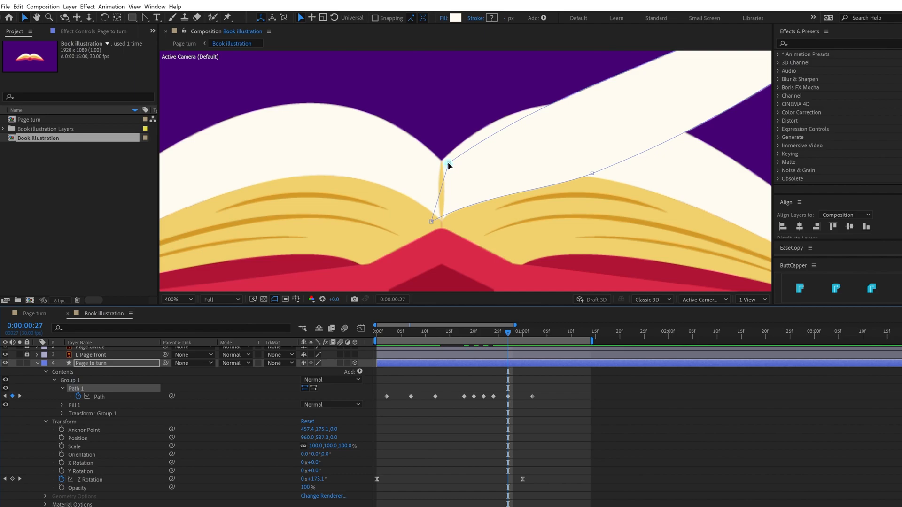
{"action": "left_click", "coordinate": [175, 300]}
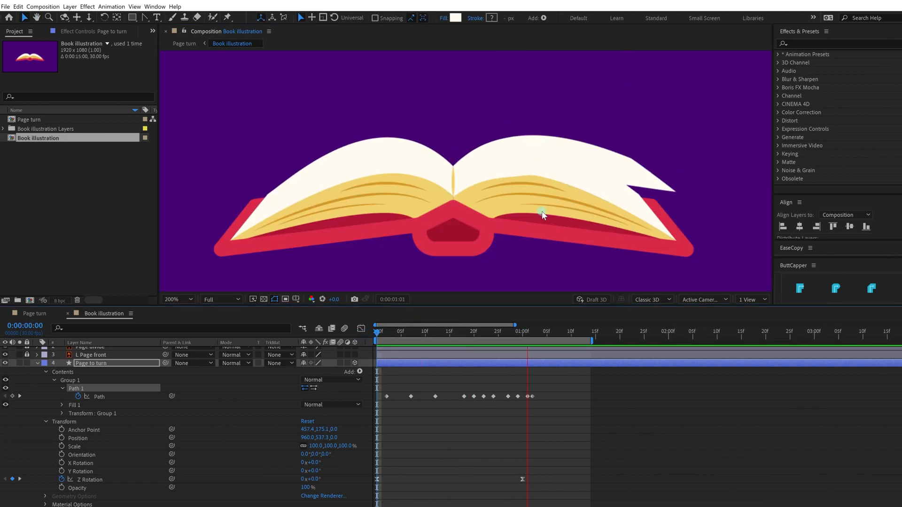
Preview the flip, refine Path 1's spine vertex at 0:00:01:11, and select Page to turn.
{"action": "left_click", "coordinate": [509, 332]}
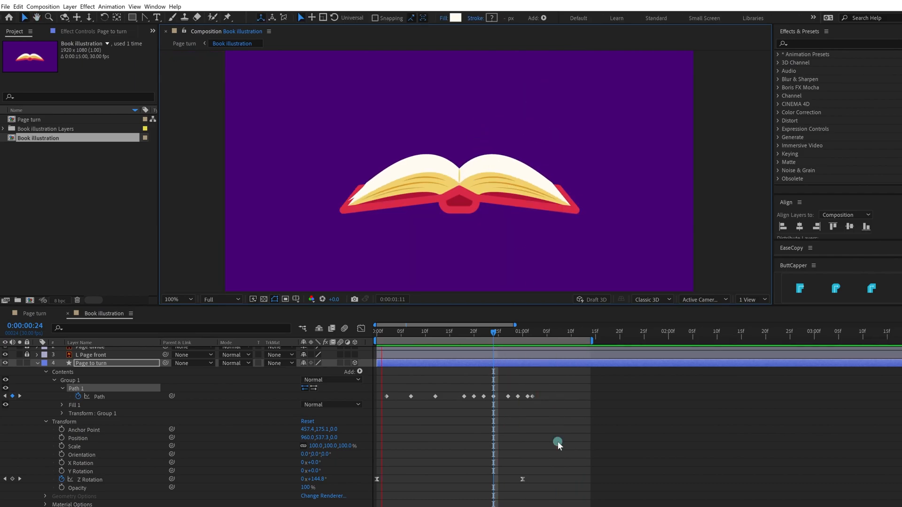
{"action": "left_click", "coordinate": [474, 332]}
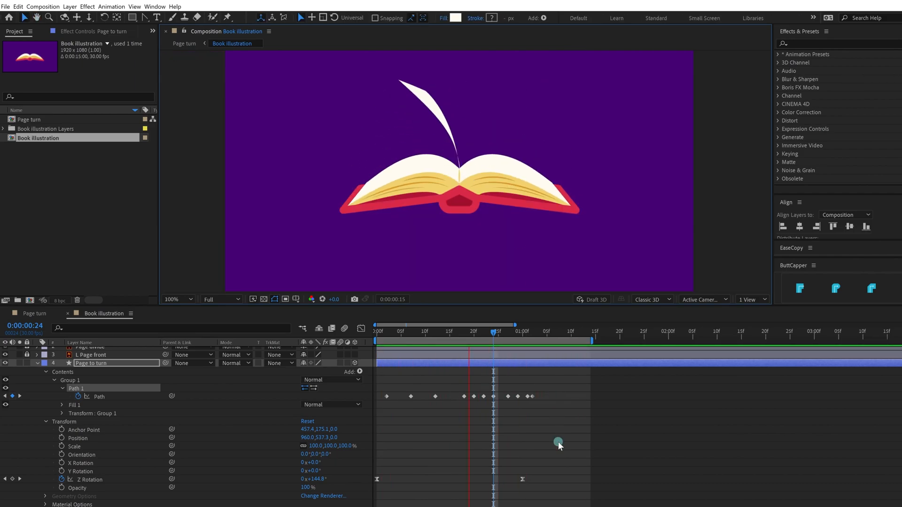
{"action": "left_click", "coordinate": [536, 332]}
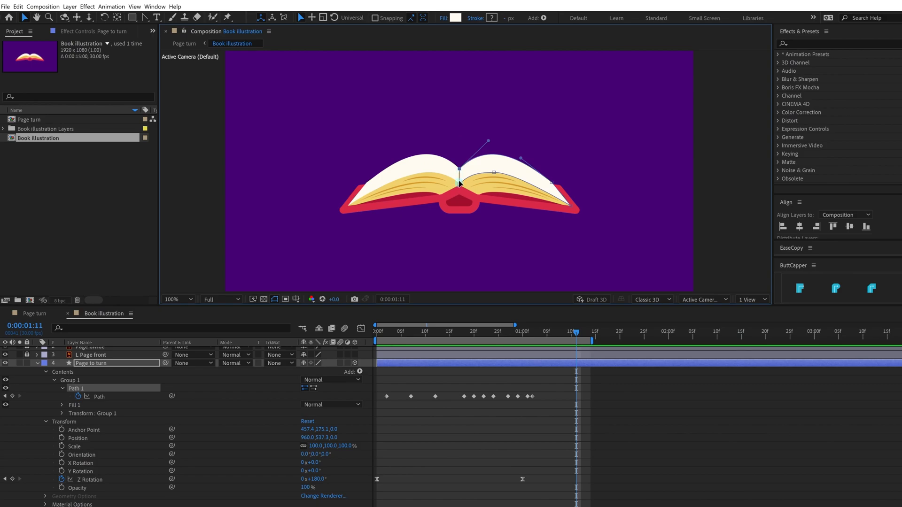
{"action": "left_click", "coordinate": [175, 300]}
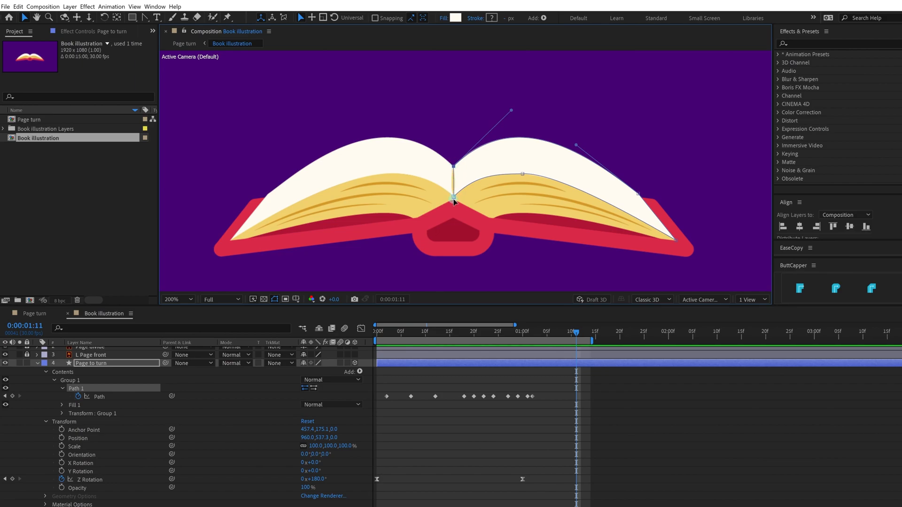
{"action": "mouse_move", "coordinate": [460, 190]}
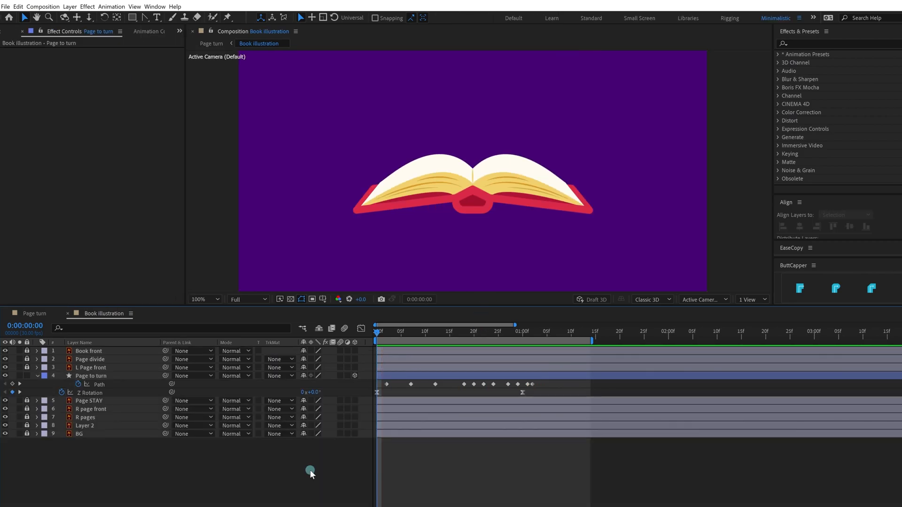
{"action": "mouse_move", "coordinate": [276, 476]}
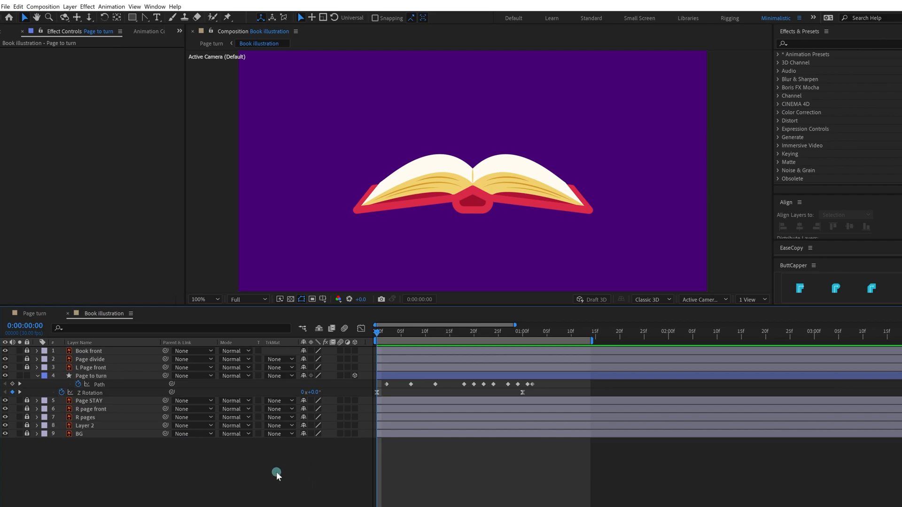
{"action": "left_click", "coordinate": [91, 376]}
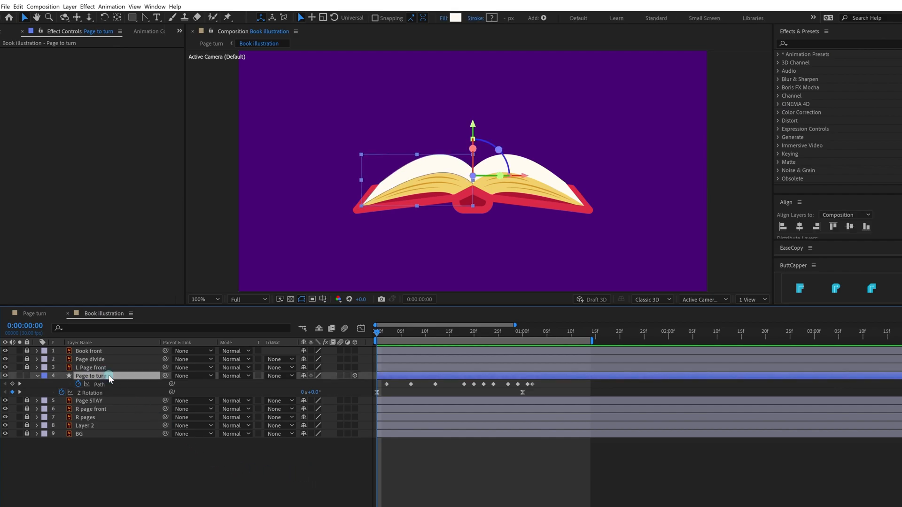
Duplicate Page to turn twice with Ctrl+D and select both copies.
{"action": "key", "text": "ctrl+d"}
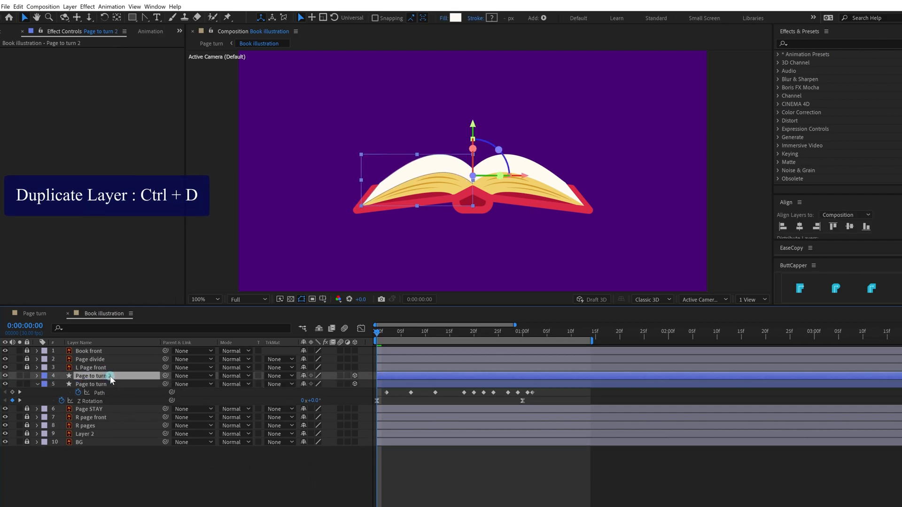
{"action": "key", "text": "ctrl+d"}
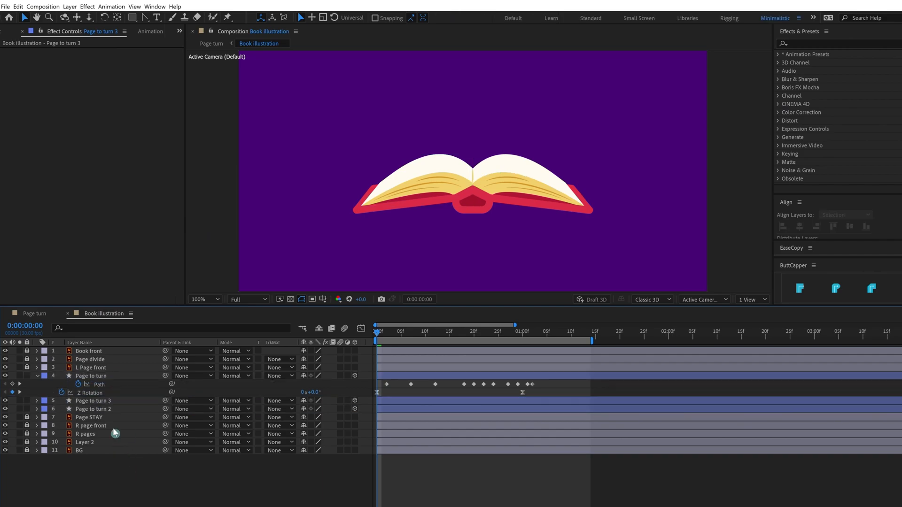
{"action": "left_click", "coordinate": [93, 408]}
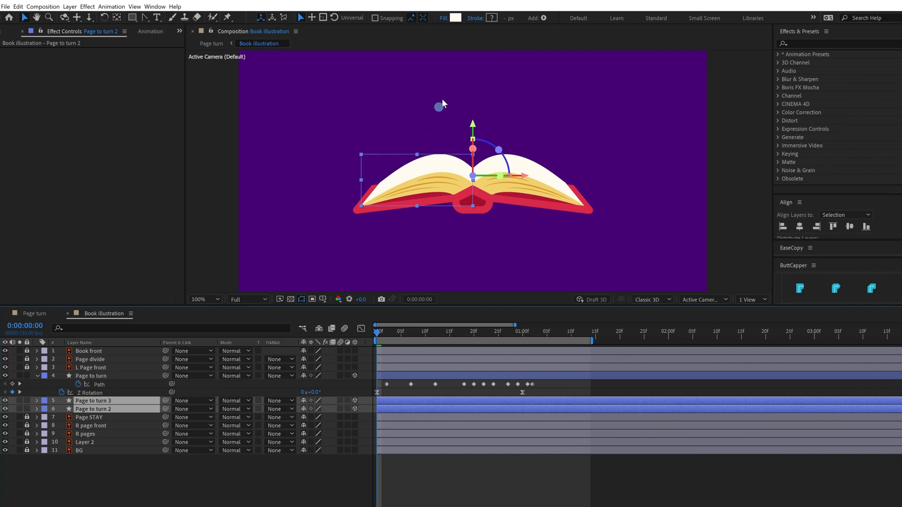
Give both page copies a darker yellow fill.
{"action": "left_click", "coordinate": [454, 18]}
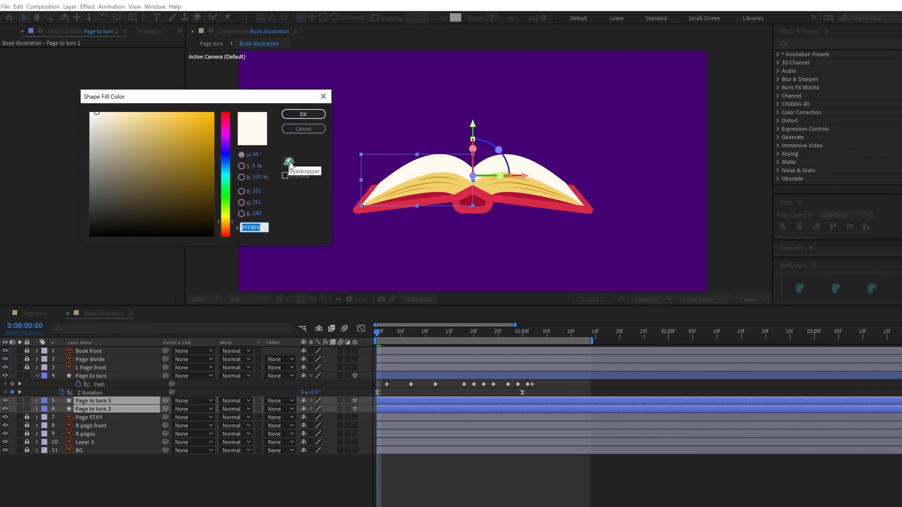
{"action": "left_click", "coordinate": [464, 179]}
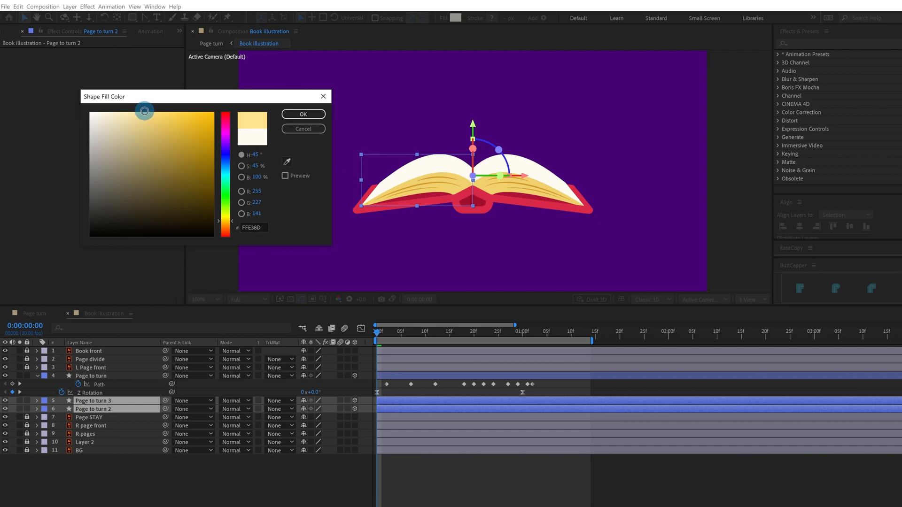
{"action": "left_click", "coordinate": [302, 114]}
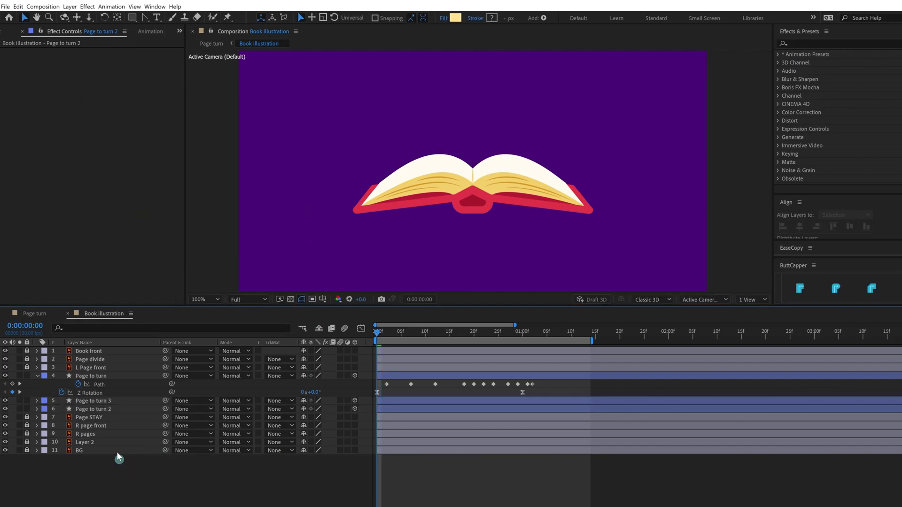
Label Page to turn 3 pink and Page to turn 2 orange.
{"action": "left_click", "coordinate": [92, 400]}
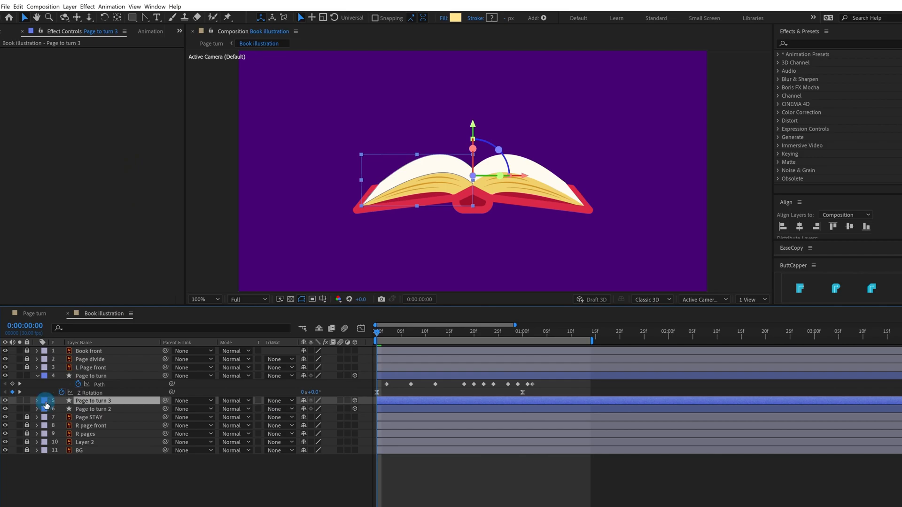
{"action": "left_click", "coordinate": [44, 400]}
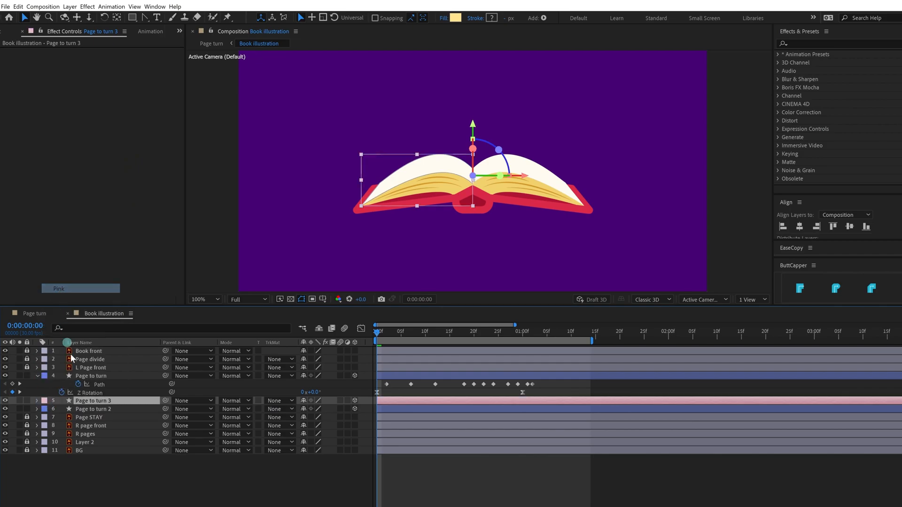
{"action": "left_click", "coordinate": [45, 400]}
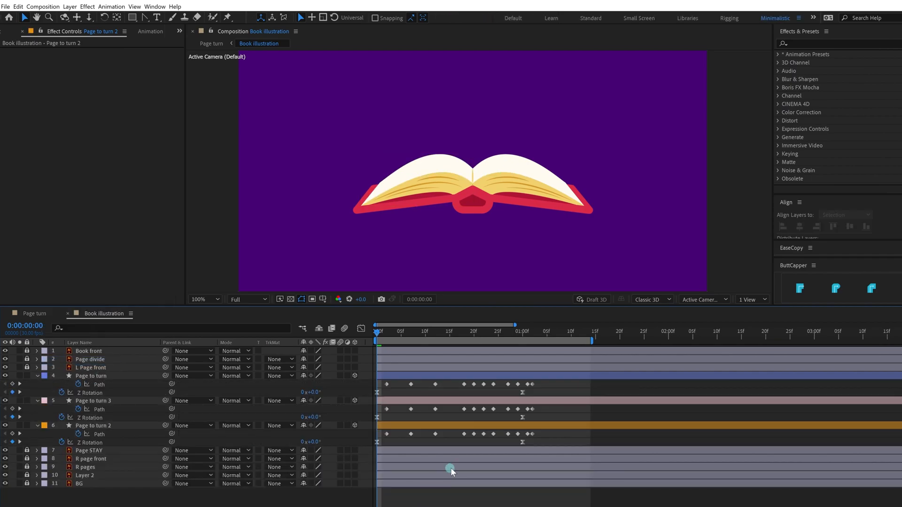
Drag Page to turn 3's Path and Z Rotation keyframes a few frames later.
{"action": "left_click", "coordinate": [93, 400]}
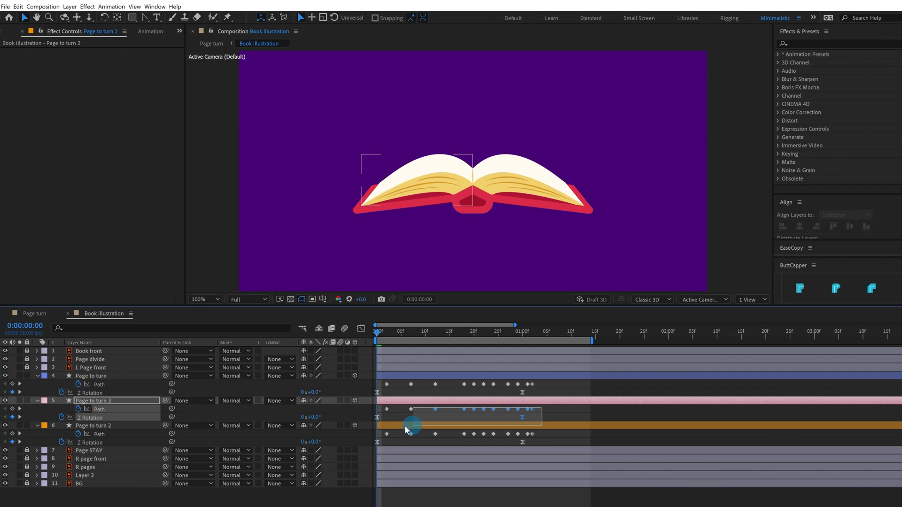
{"action": "left_click", "coordinate": [94, 400]}
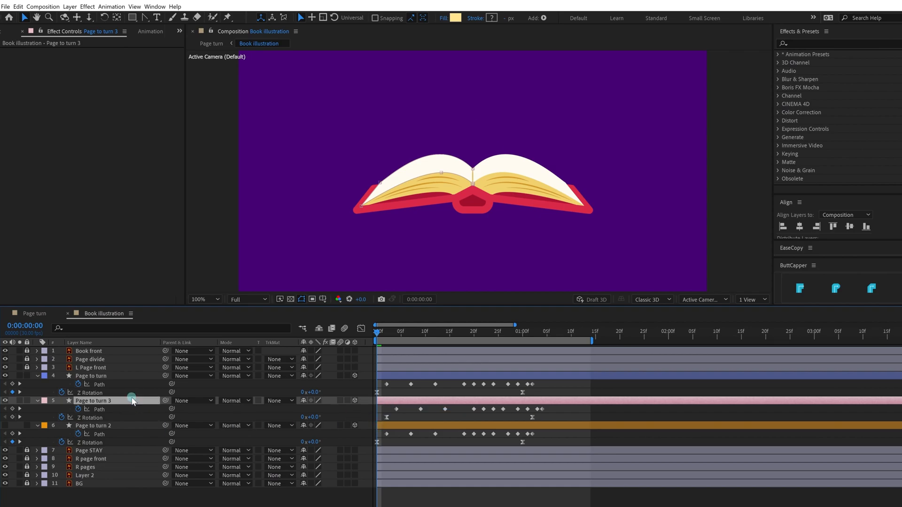
Apply Set Matte to Page to turn 3 via an Effects & Presets search.
{"action": "left_click", "coordinate": [93, 400]}
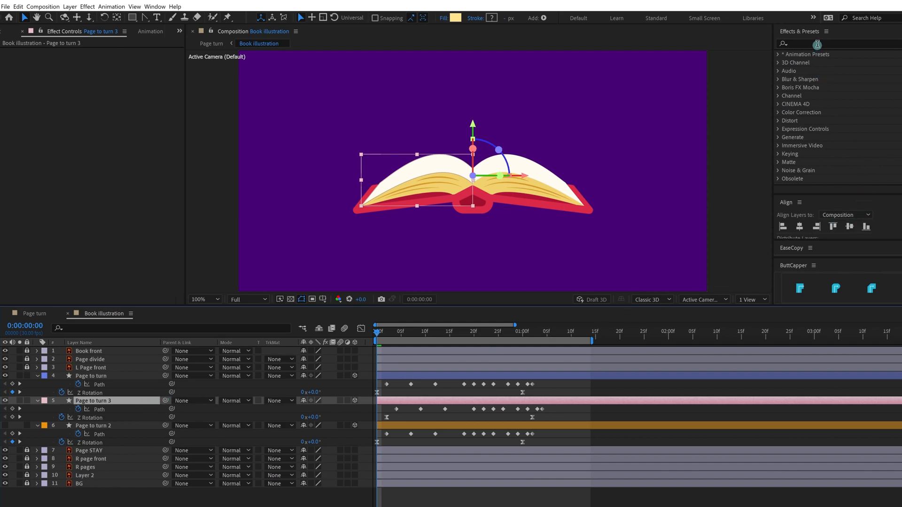
{"action": "left_click", "coordinate": [811, 44]}
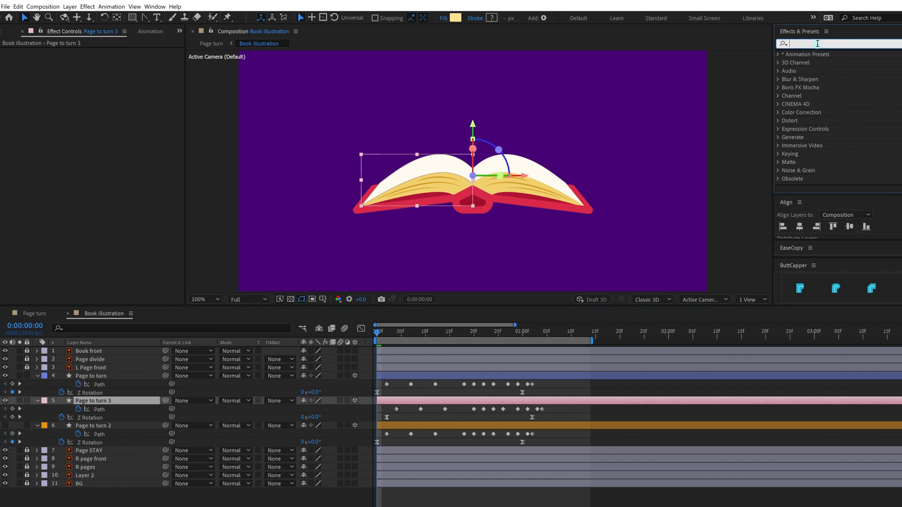
{"action": "type", "text": "set ma"}
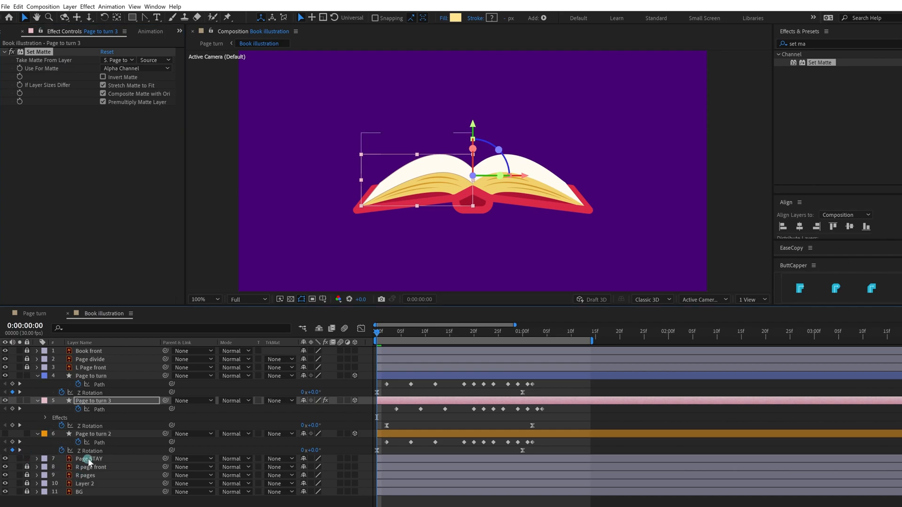
Inspect the Page STAY, R page front and R pages layers.
{"action": "left_click", "coordinate": [89, 459]}
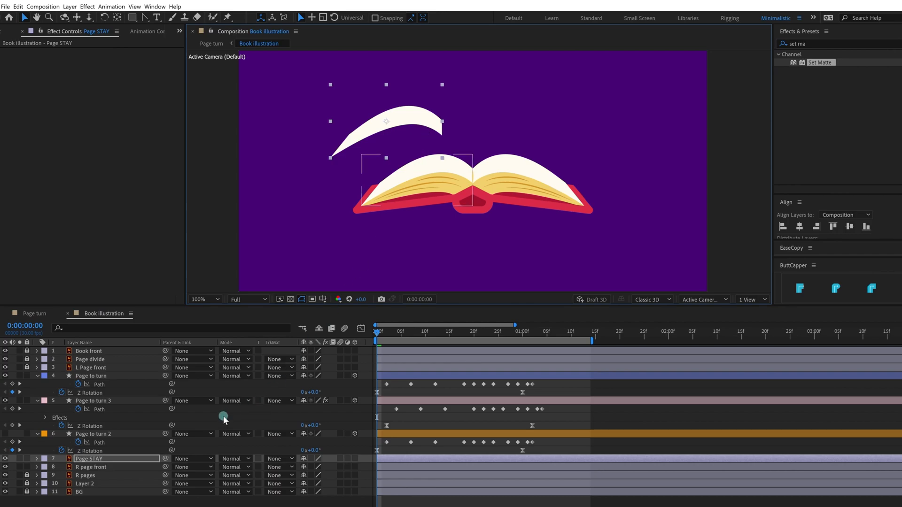
{"action": "left_click", "coordinate": [90, 466]}
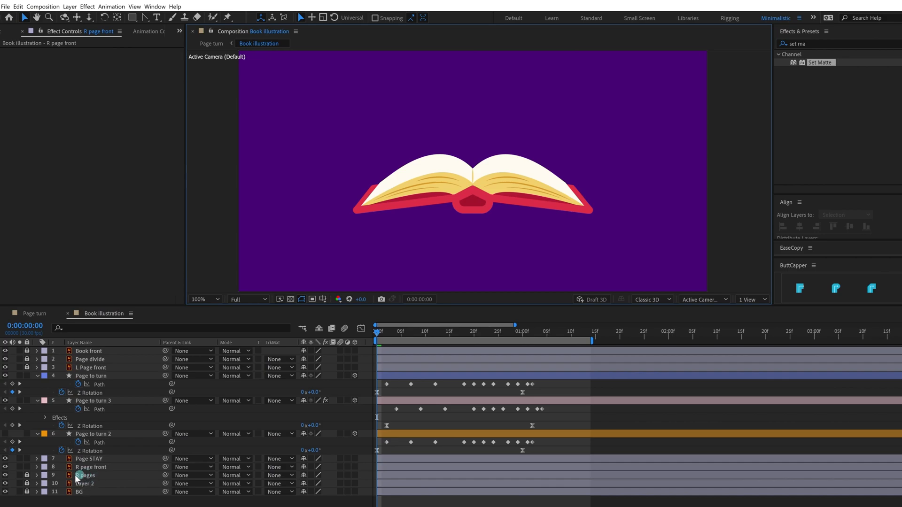
{"action": "left_click", "coordinate": [85, 475]}
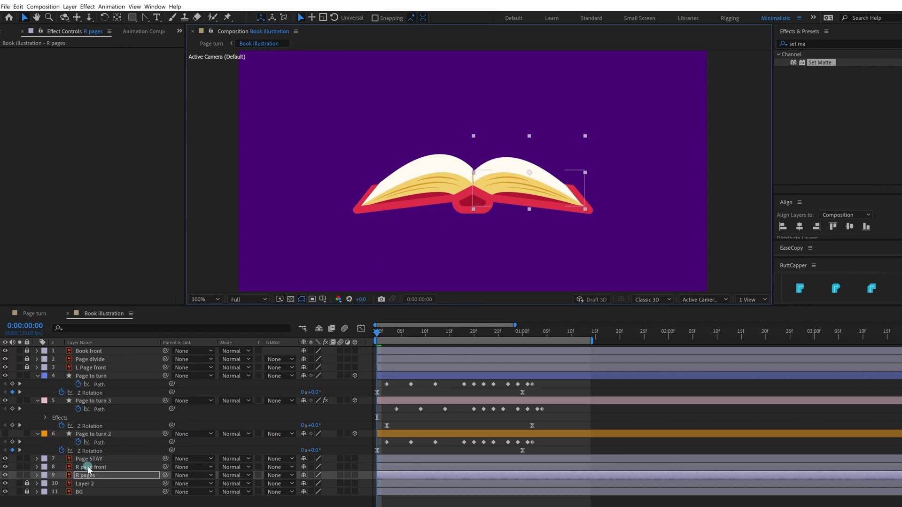
{"action": "left_click", "coordinate": [90, 466]}
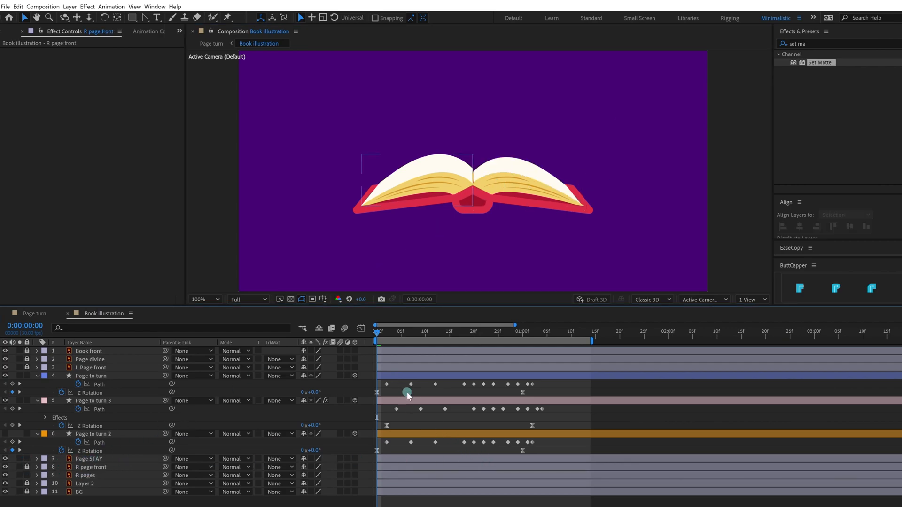
Set Page to turn 3's Take Matte From Layer to 7. Page STAY.
{"action": "left_click", "coordinate": [93, 401]}
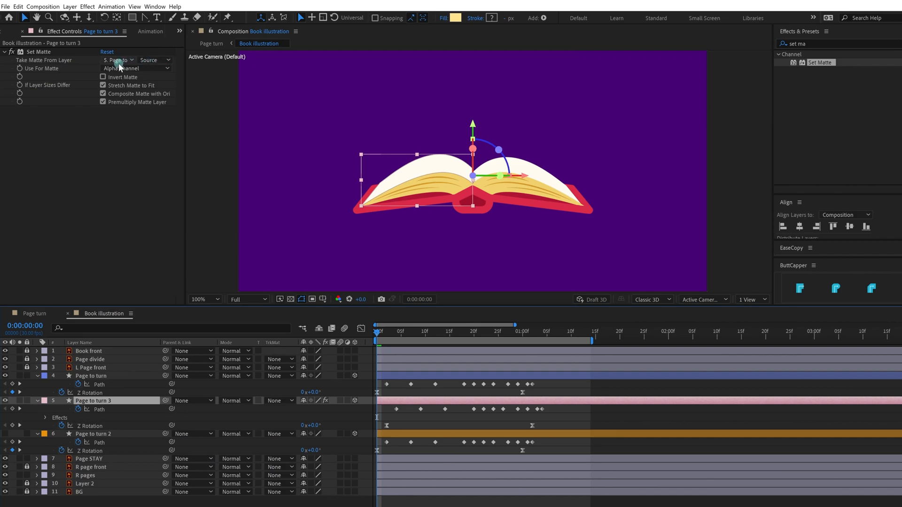
{"action": "left_click", "coordinate": [118, 60]}
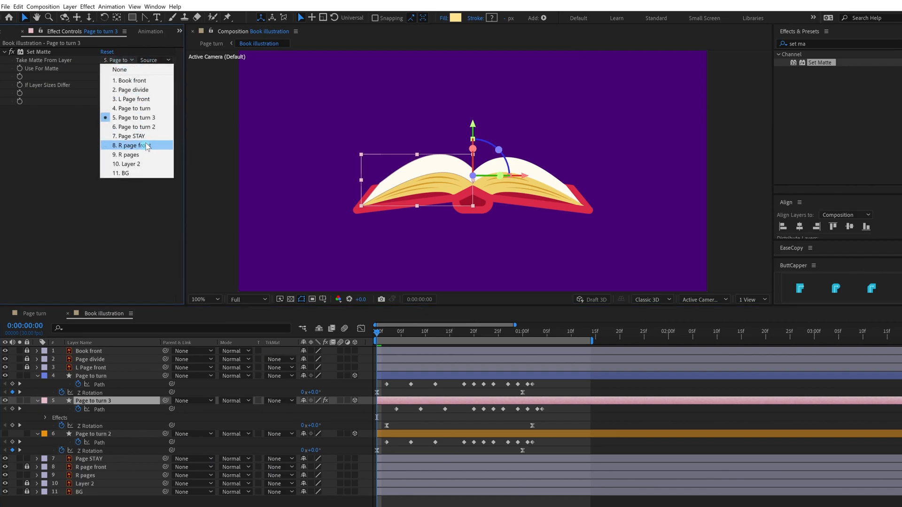
{"action": "left_click", "coordinate": [131, 136]}
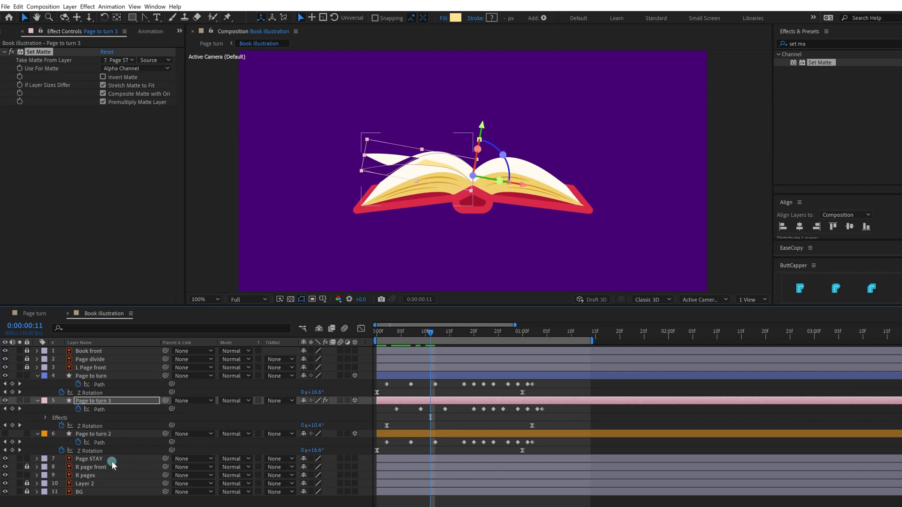
{"action": "left_click", "coordinate": [89, 459]}
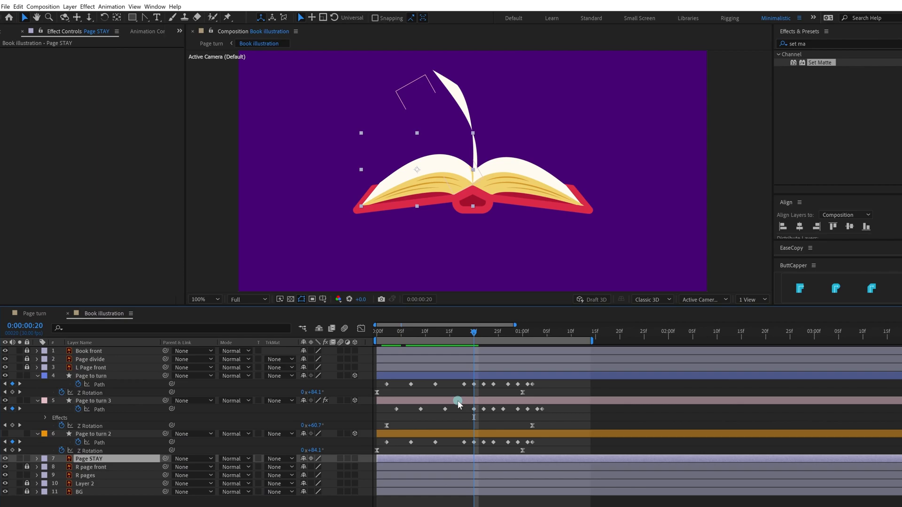
Trim Page to turn 3 to end at frame 20 and start Page to turn 2 there.
{"action": "left_click", "coordinate": [93, 400]}
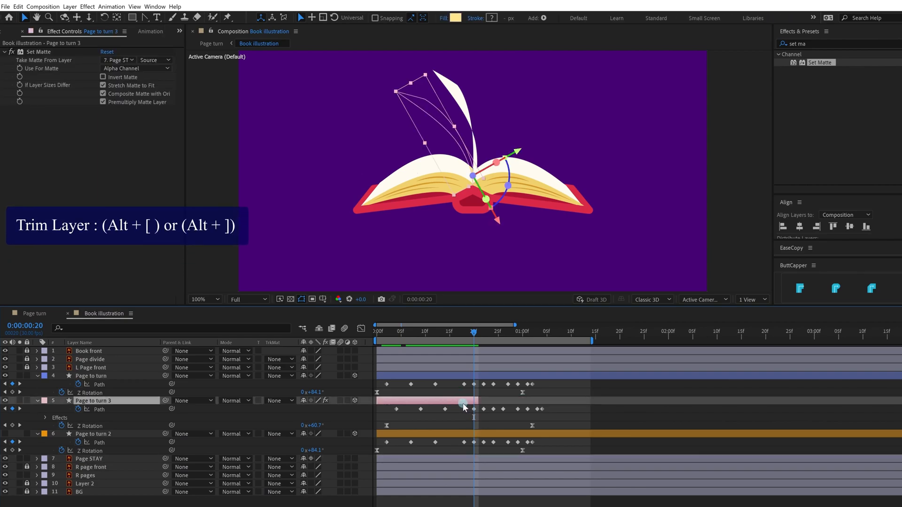
{"action": "left_click", "coordinate": [93, 433]}
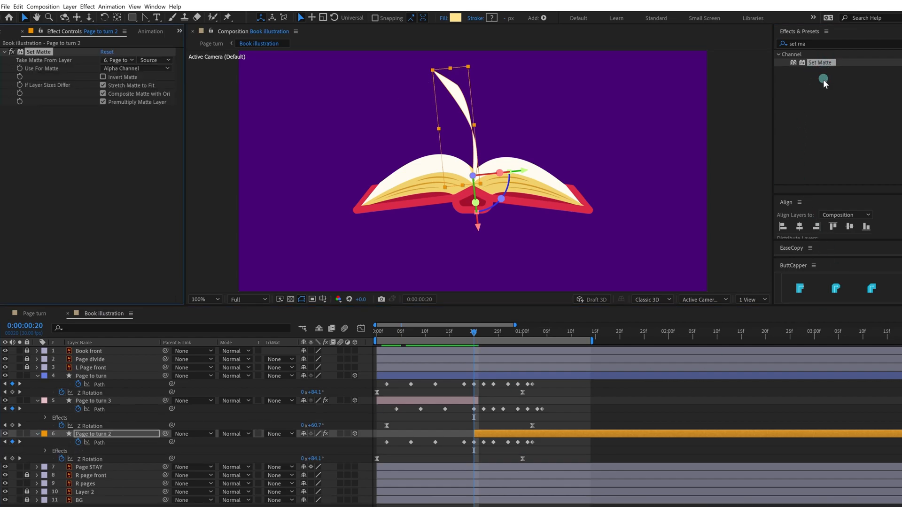
Set Page to turn 2's Take Matte From Layer to 9. R pages and shift its keyframes earlier.
{"action": "left_click", "coordinate": [117, 59]}
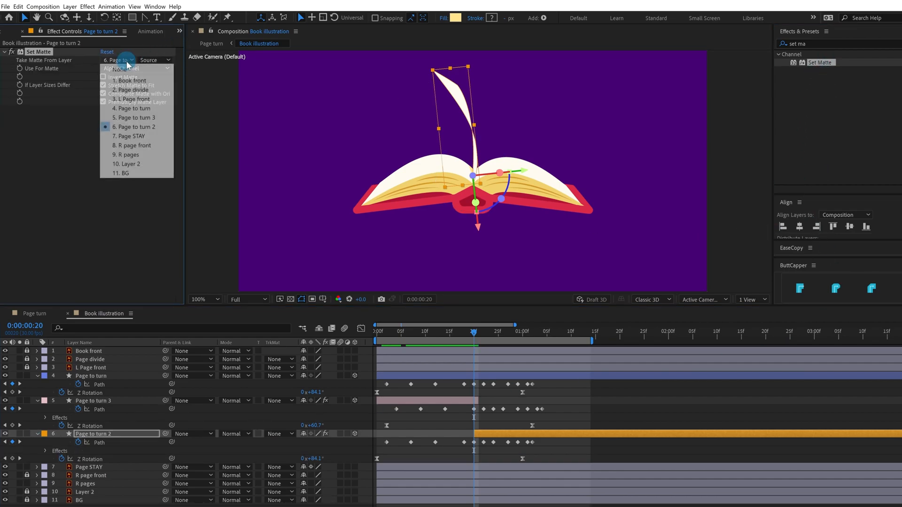
{"action": "mouse_move", "coordinate": [151, 145]}
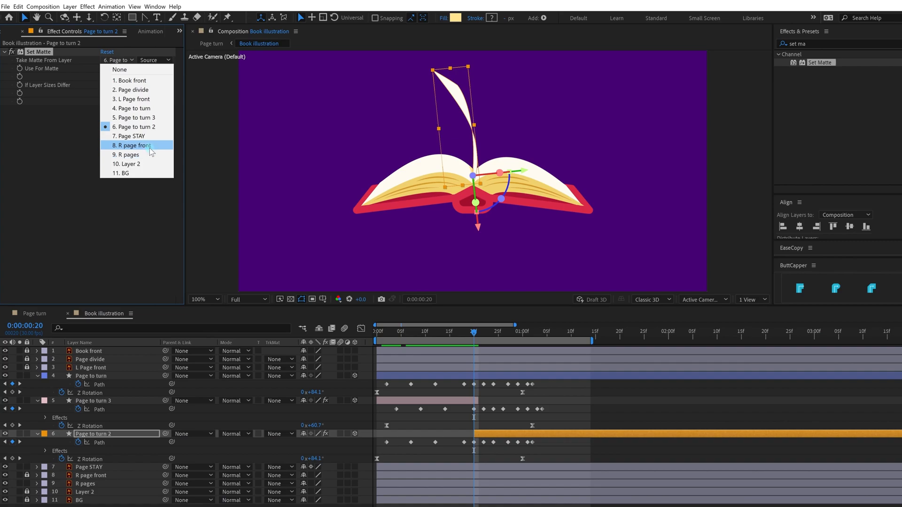
{"action": "mouse_move", "coordinate": [127, 154]}
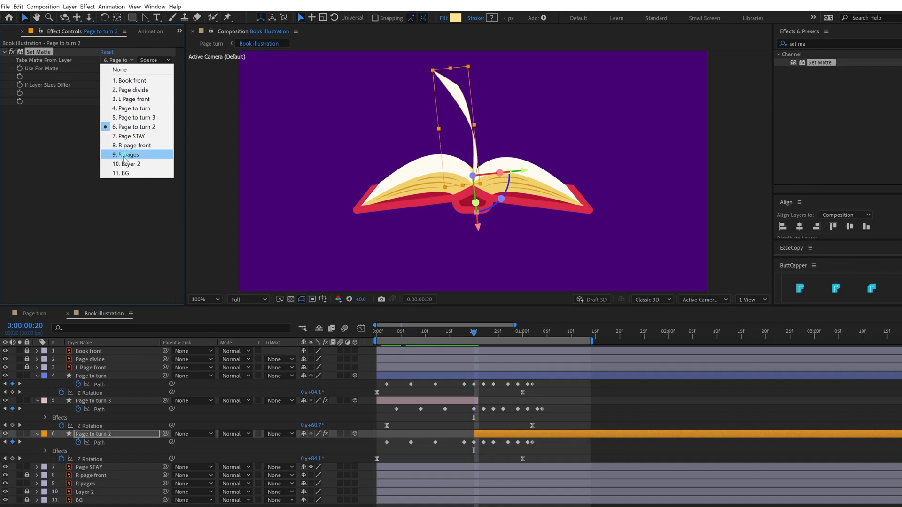
{"action": "left_click", "coordinate": [127, 154]}
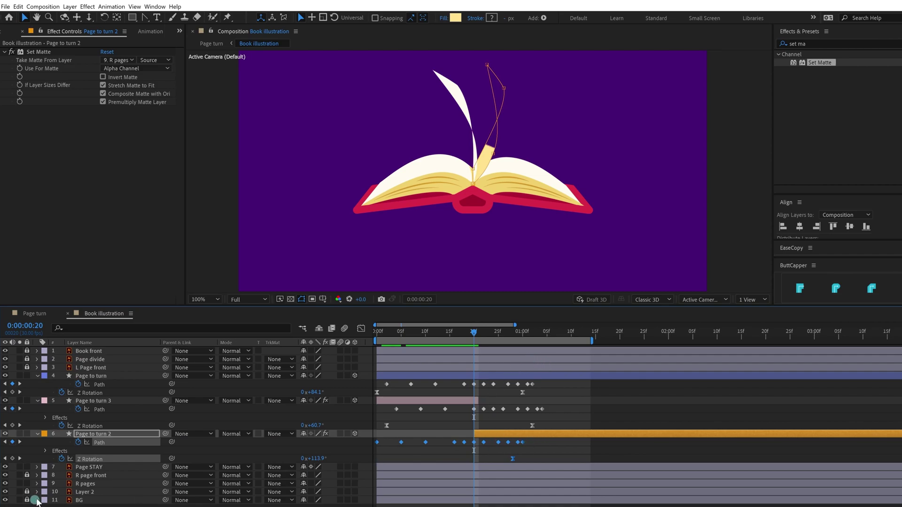
{"action": "left_click", "coordinate": [85, 483]}
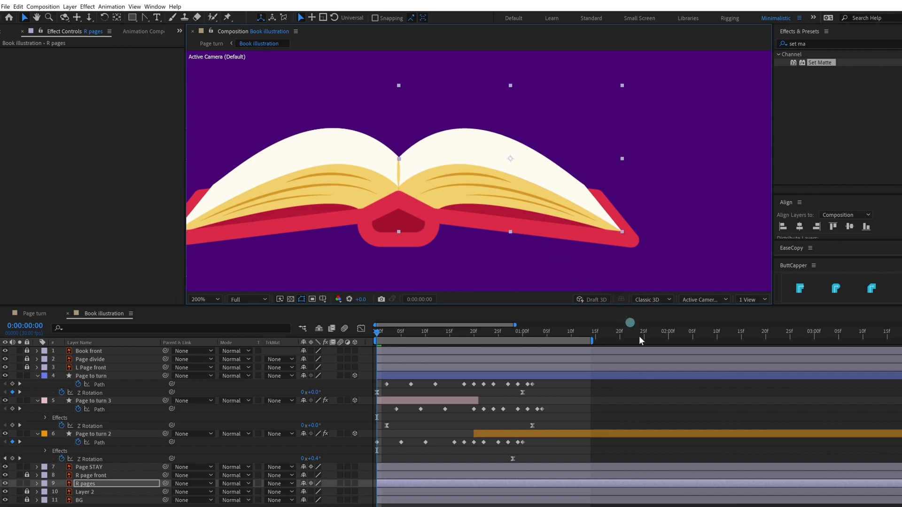
{"action": "left_click", "coordinate": [577, 231]}
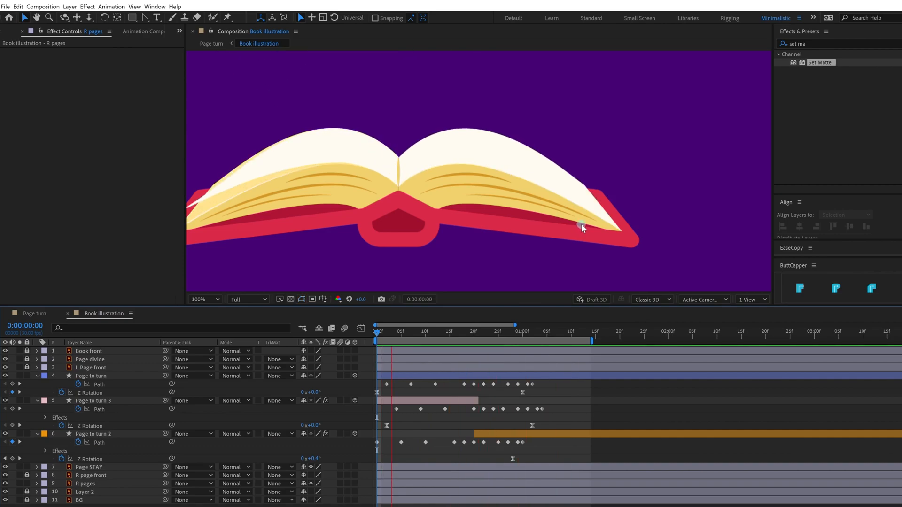
{"action": "left_click", "coordinate": [473, 331]}
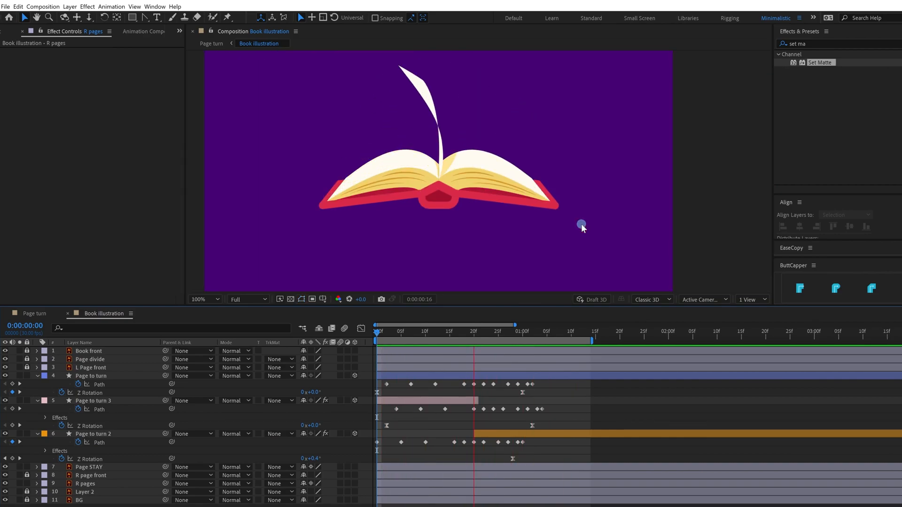